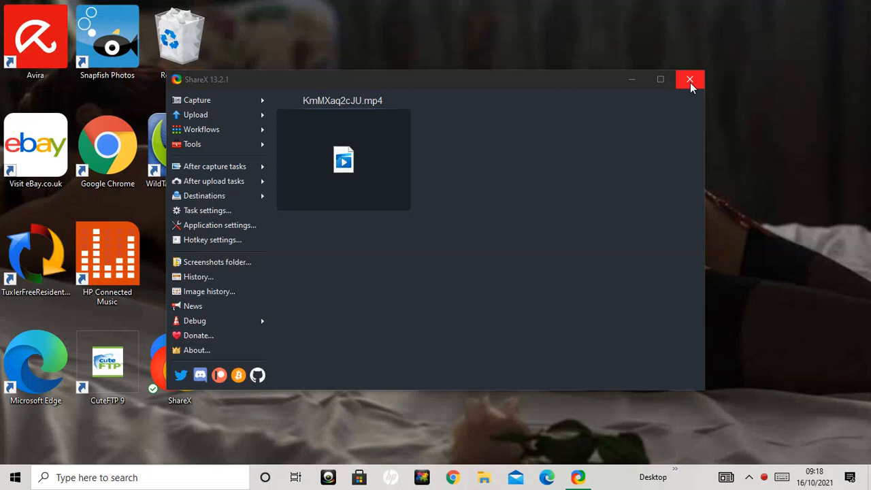
Close ShareX and dismiss the OneDrive deleted-files reminder to clear the desktop.
click(688, 79)
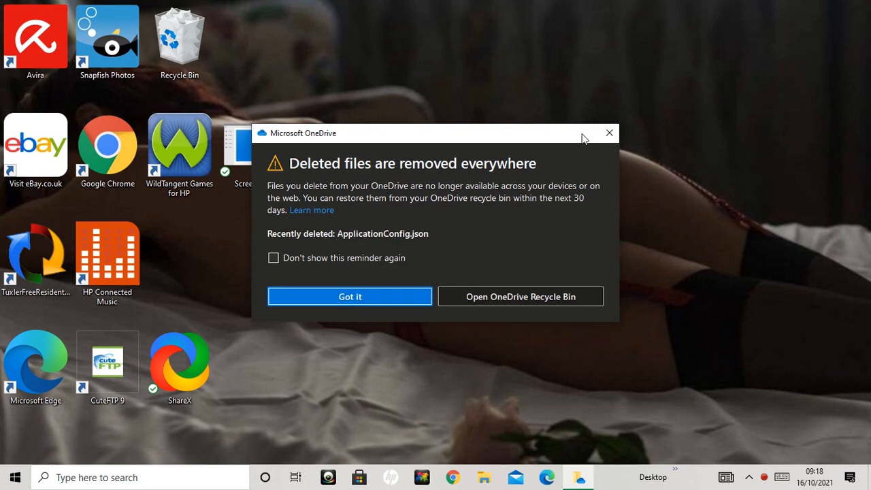
click(349, 297)
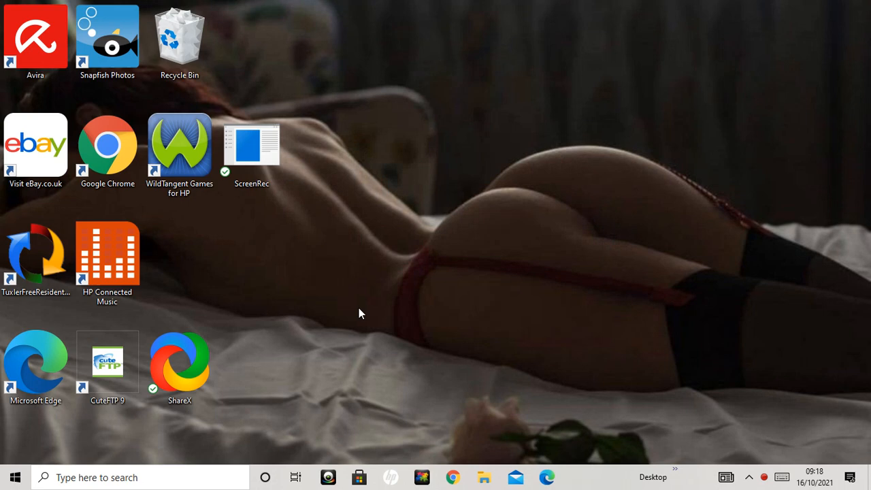
mouse_move(427, 219)
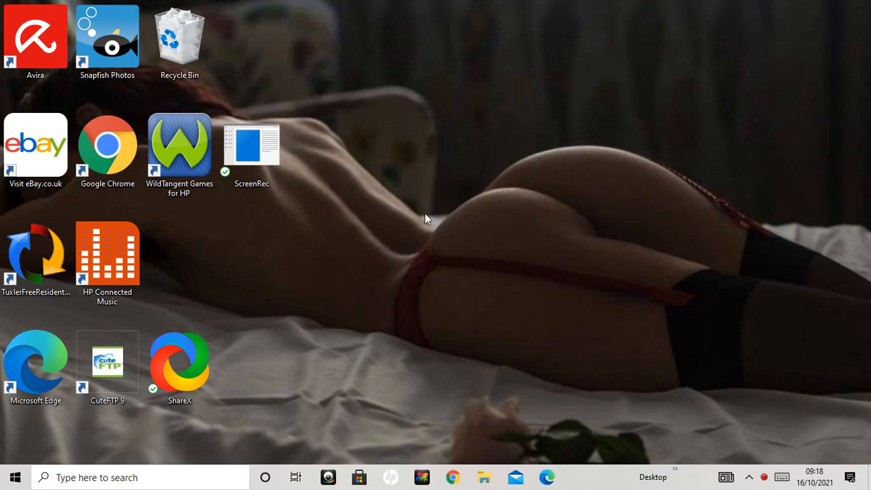
mouse_move(318, 264)
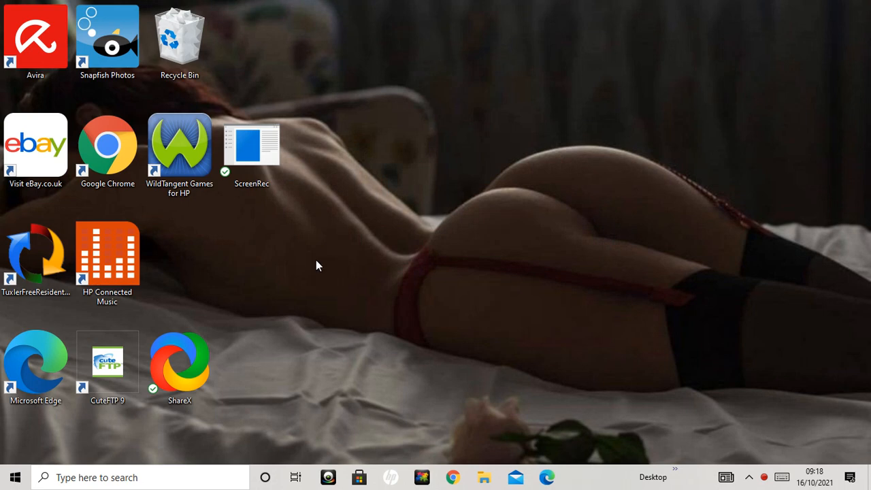
mouse_move(602, 183)
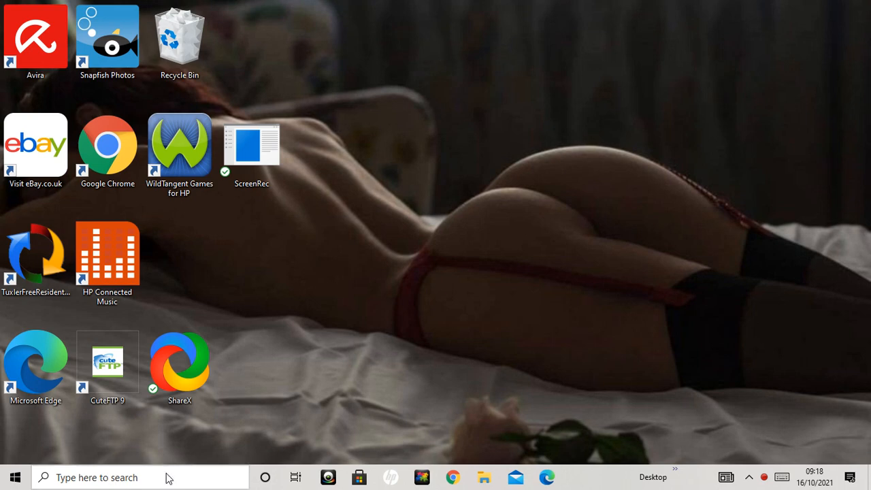
Launch Notepad via Windows search and focus its blank untitled document.
text(notepad)
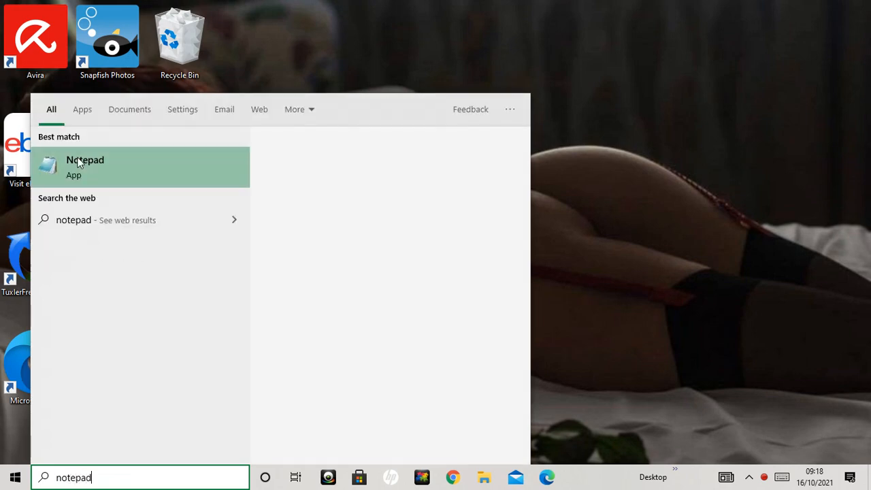
mouse_move(439, 5)
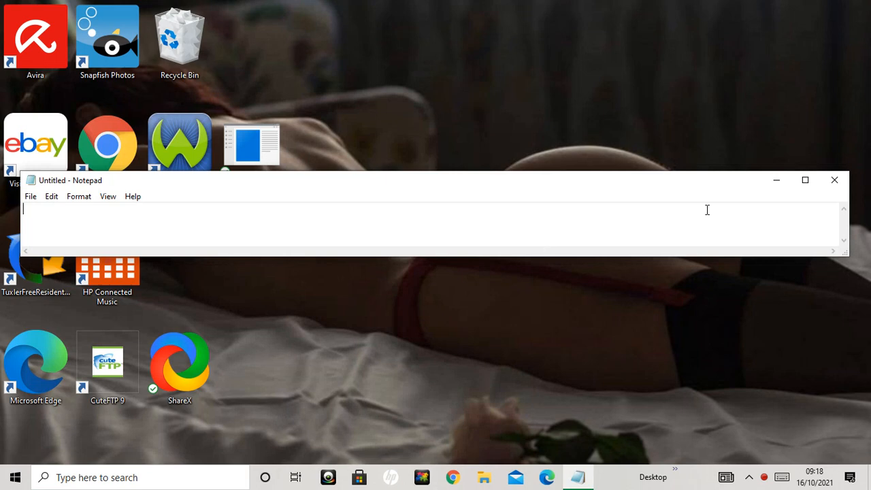
mouse_move(531, 215)
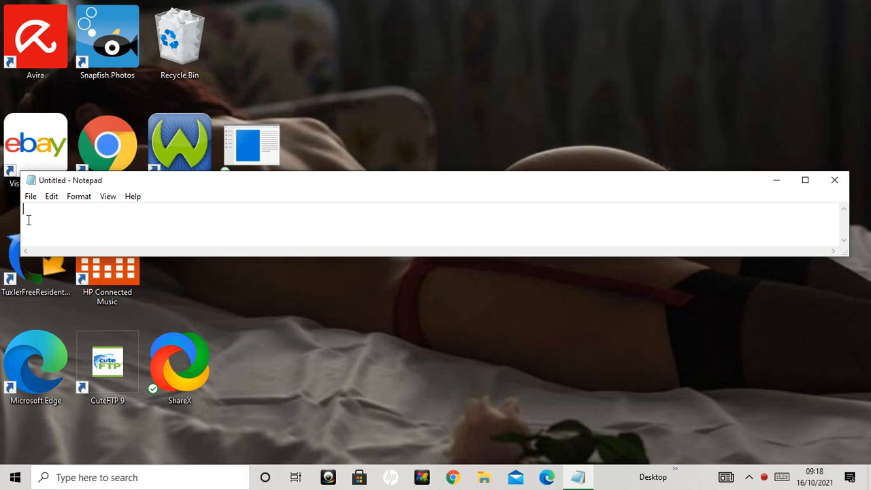
mouse_move(106, 234)
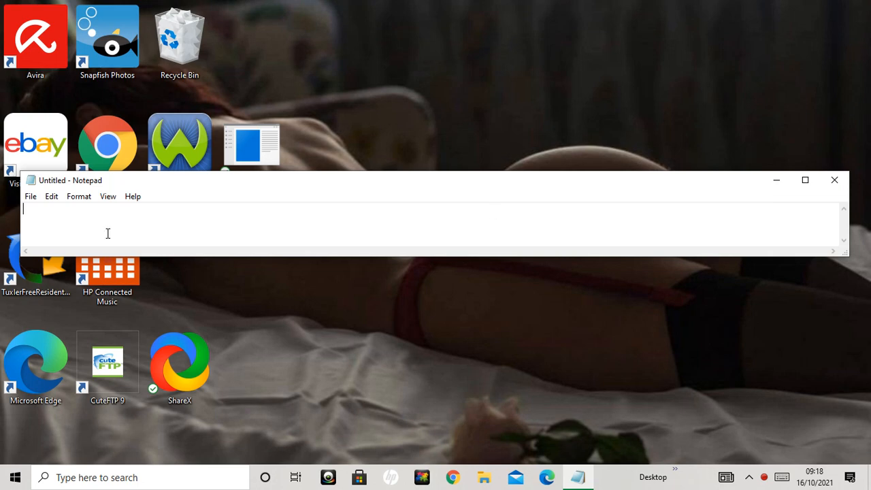
click(30, 196)
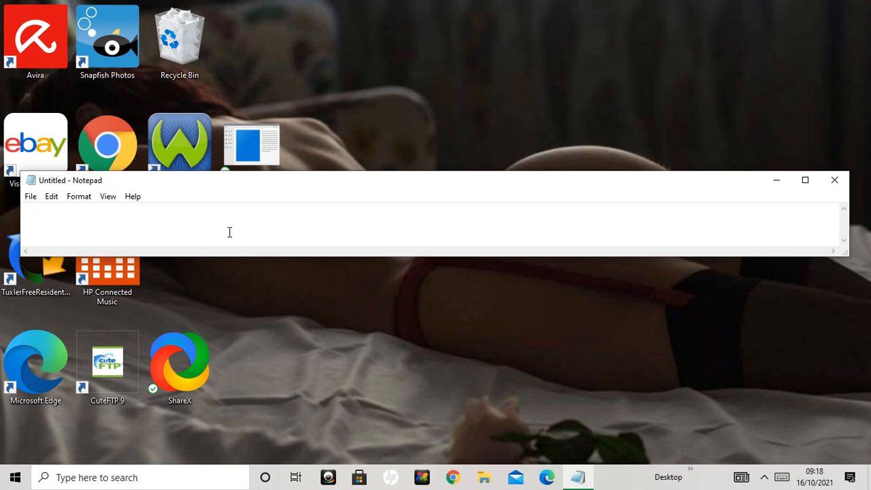
mouse_move(215, 230)
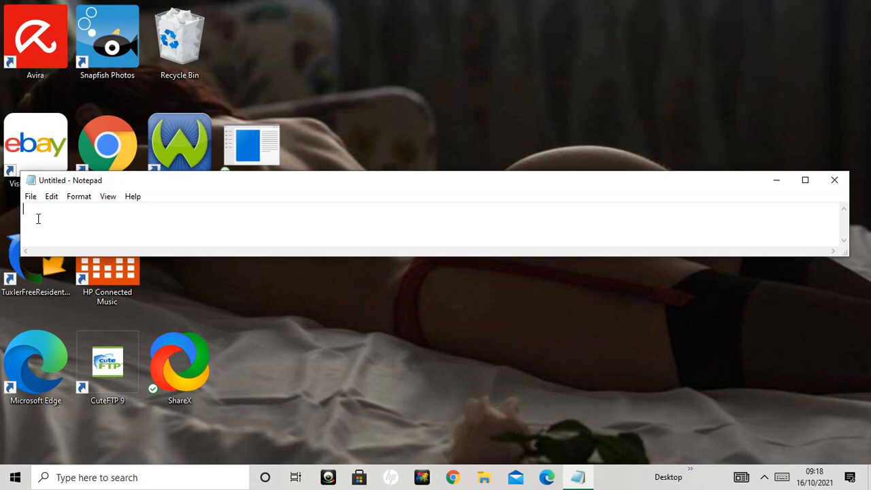
In the Open dialog, browse to the Amoeba folder, filter to All Files and select index.
click(30, 196)
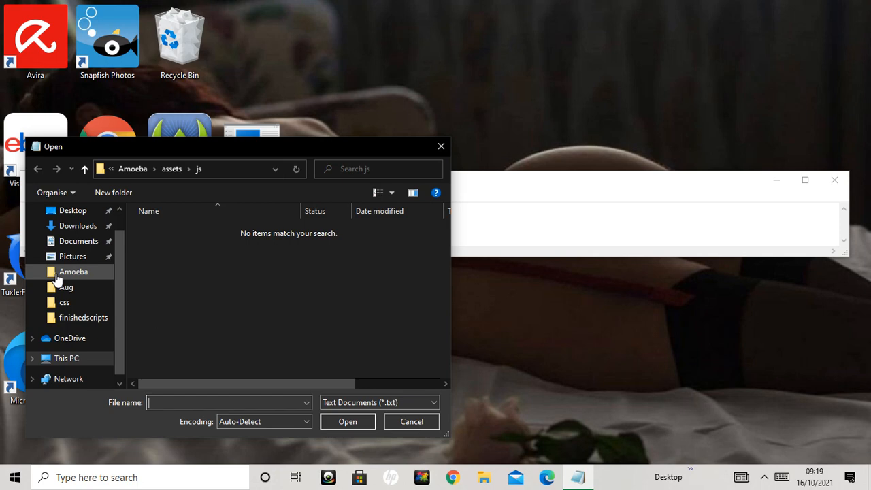
click(73, 272)
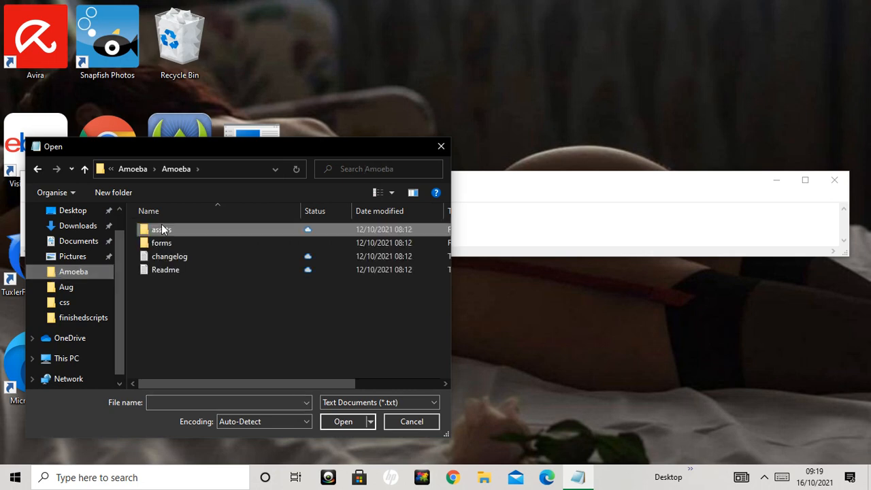
mouse_move(65, 286)
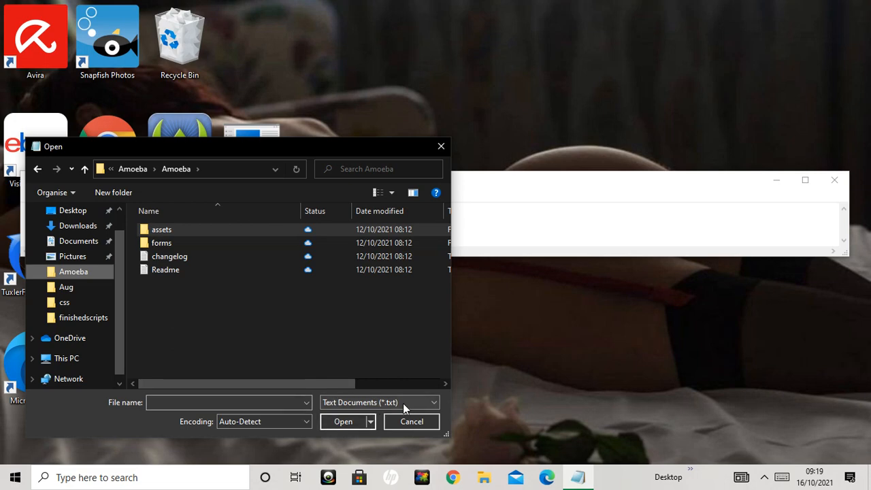
click(432, 403)
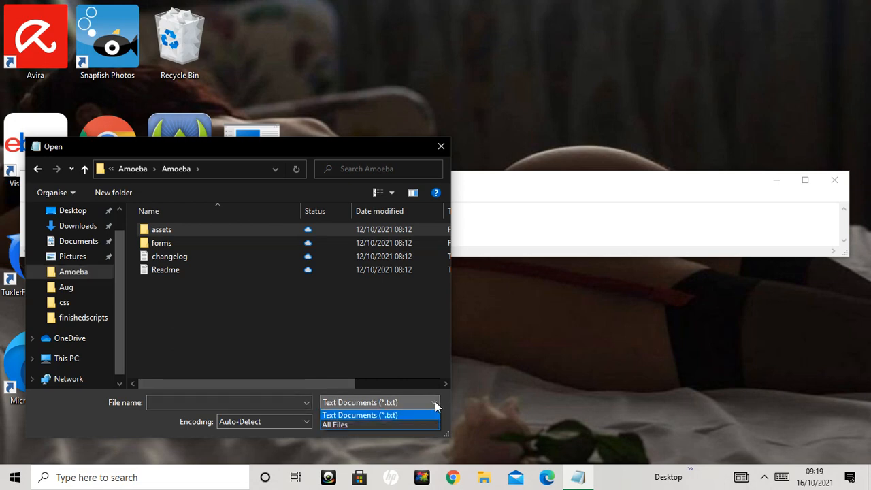
click(340, 425)
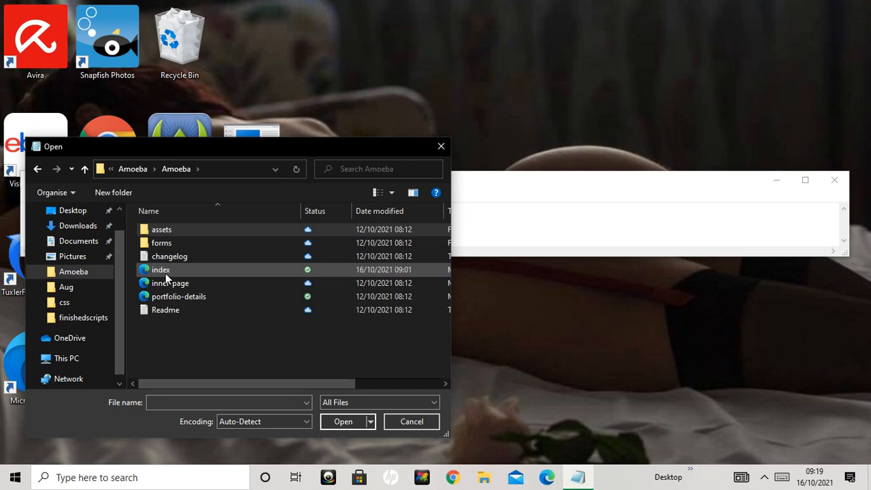
mouse_move(176, 281)
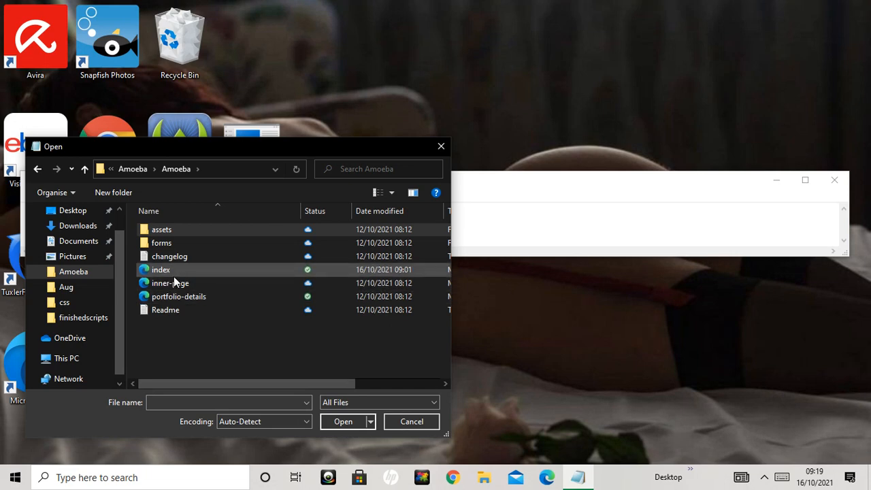
mouse_move(234, 277)
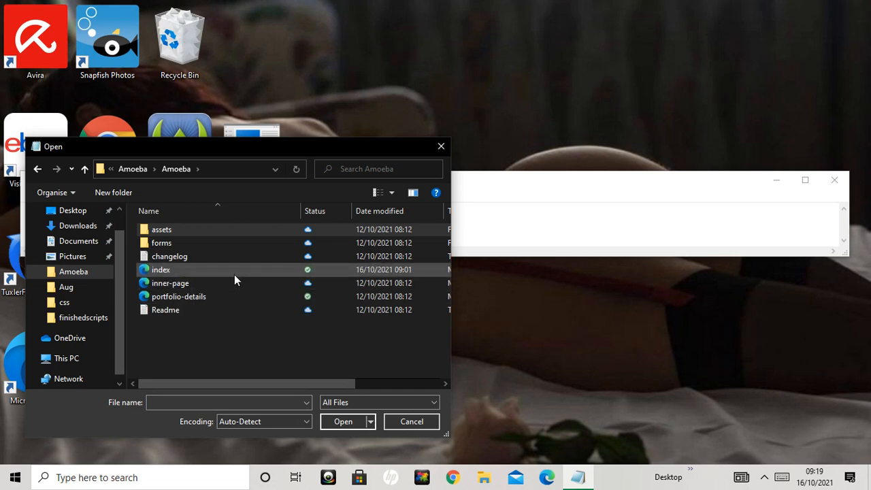
mouse_move(280, 287)
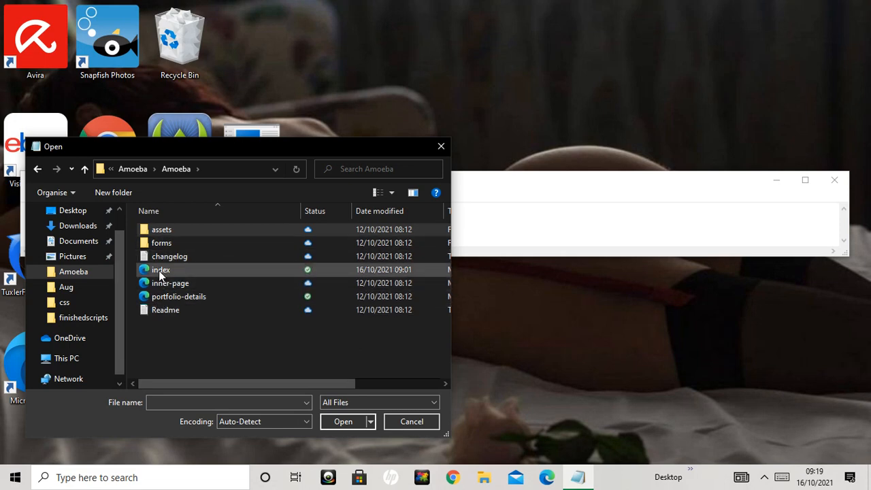
click(161, 269)
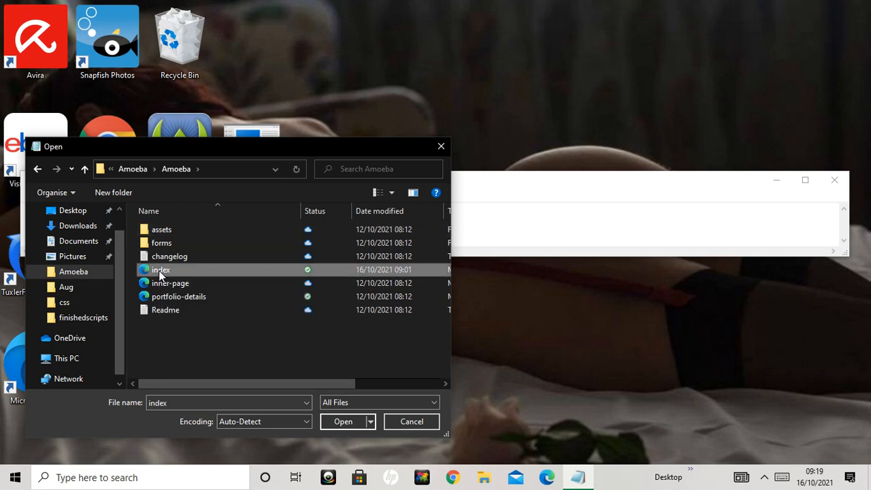
Open index maximised and read down past the navbar to the hero and About Us sections.
click(341, 422)
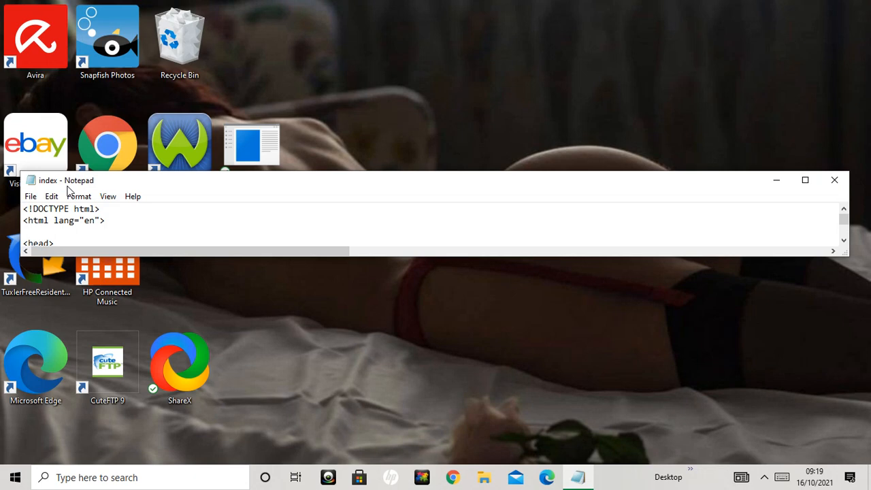
mouse_move(789, 162)
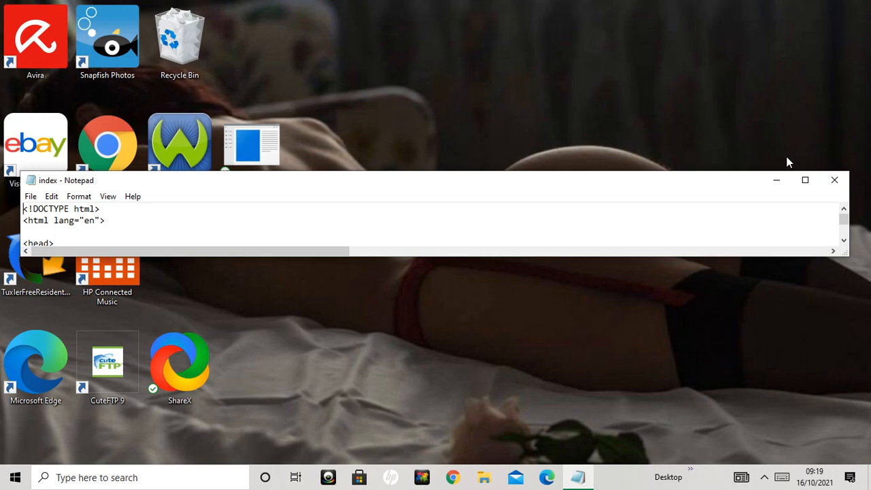
mouse_move(806, 180)
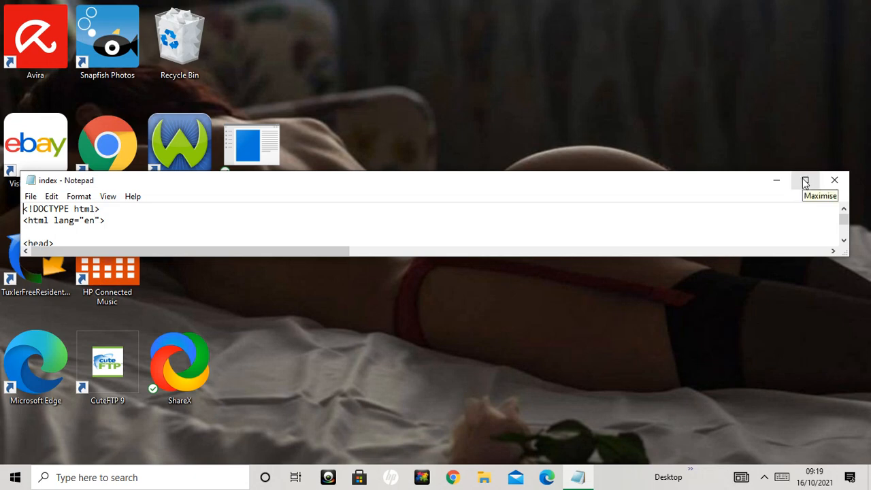
click(805, 180)
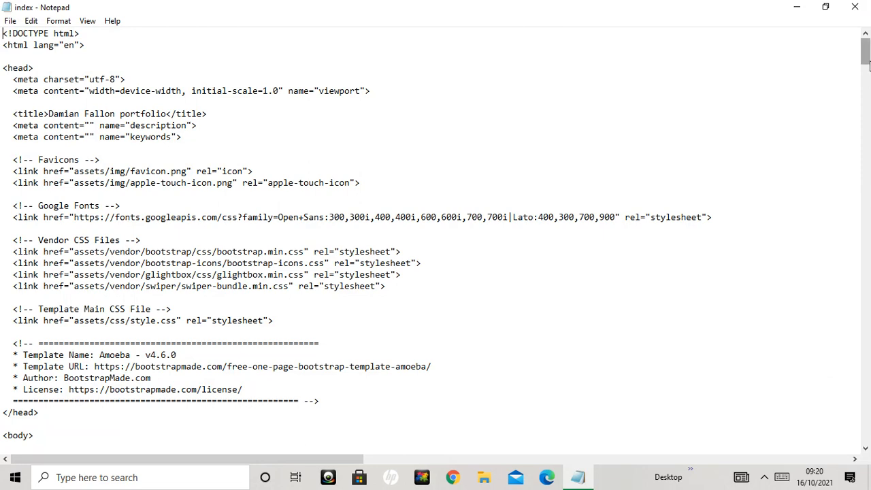
scroll(down, 3)
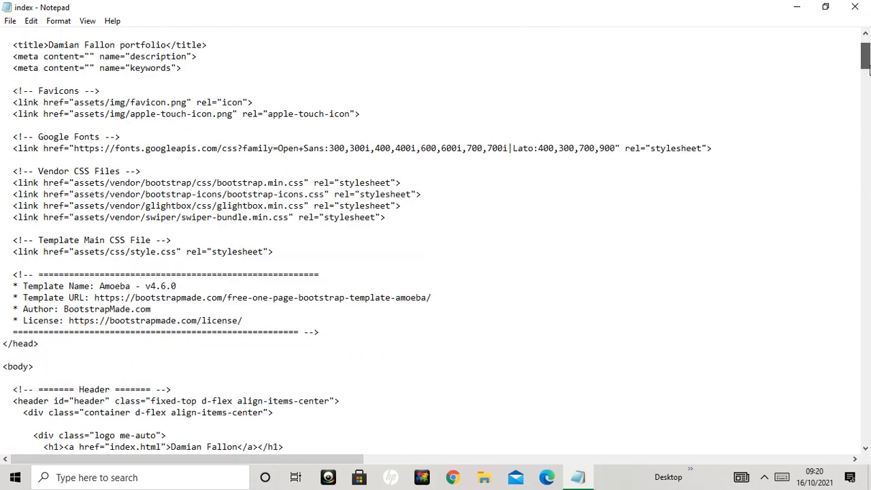
scroll(down, 3)
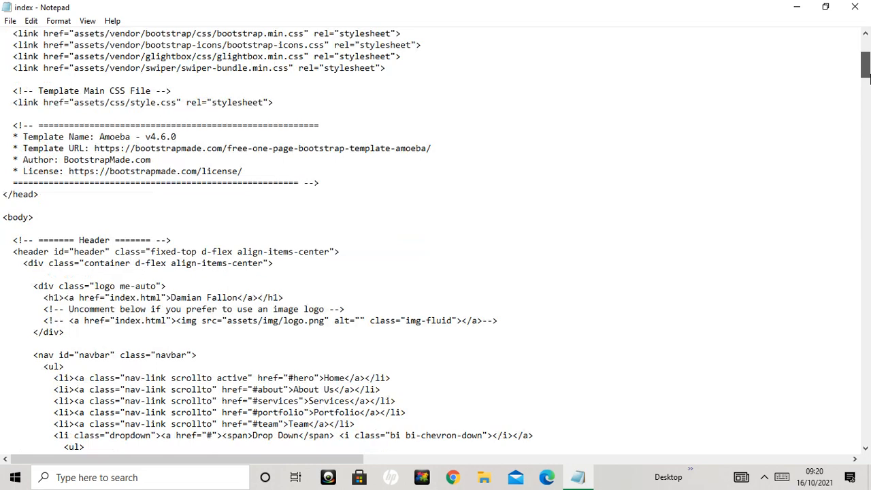
scroll(down, 3)
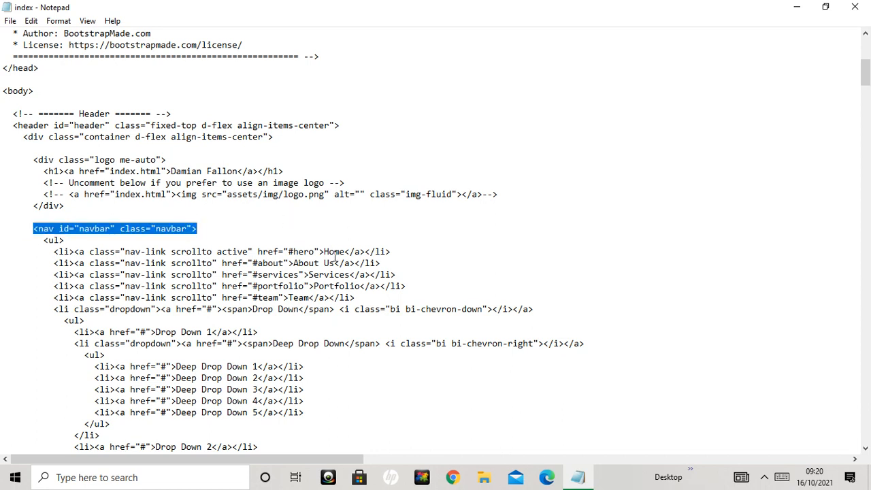
click(340, 286)
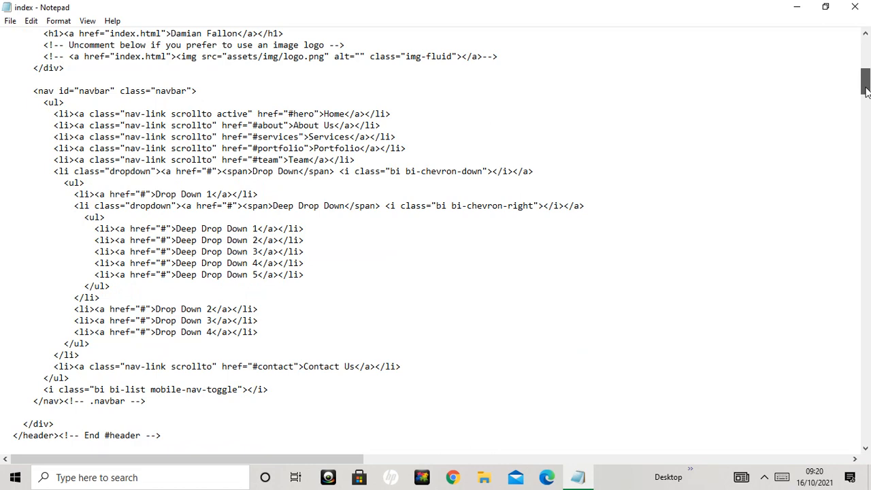
scroll(down, 3)
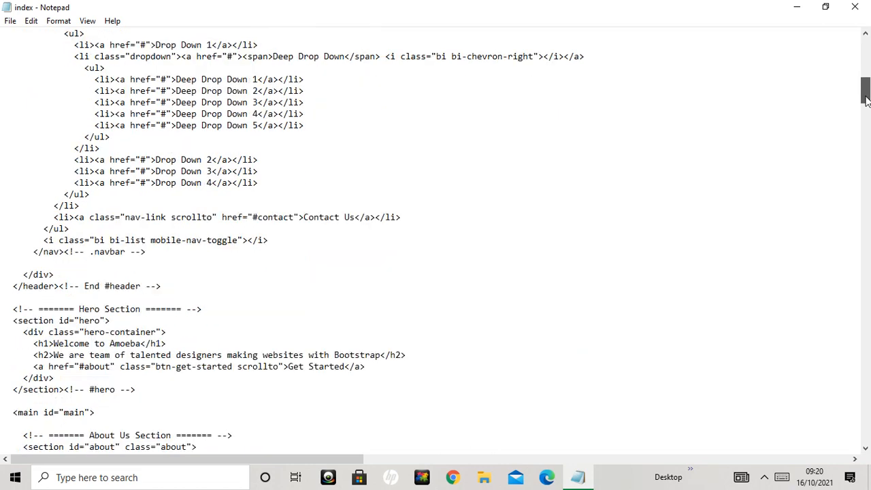
scroll(down, 3)
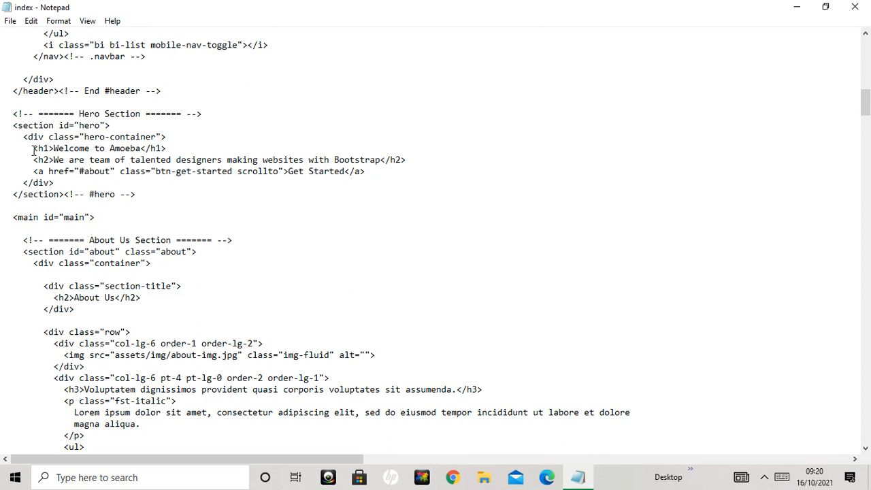
Replace the hero heading 'Welcome to Amoeba' with 'Damian Fallon'.
triple_click(98, 148)
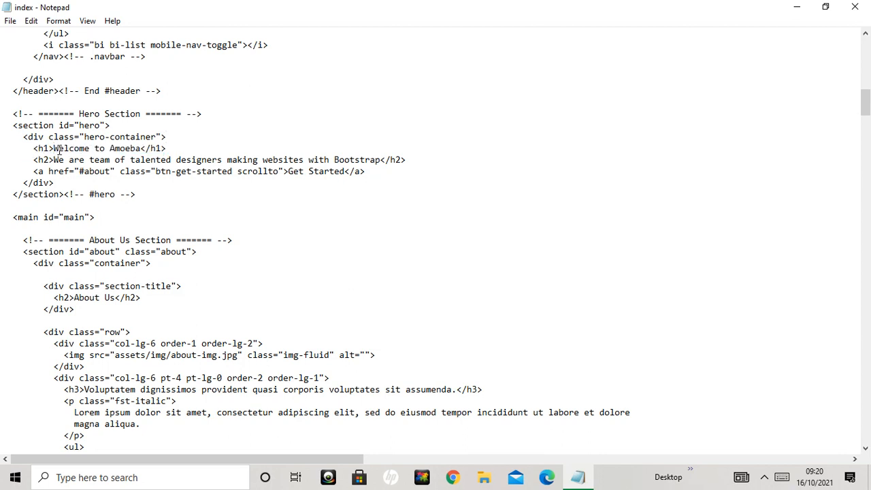
drag(55, 148, 136, 148)
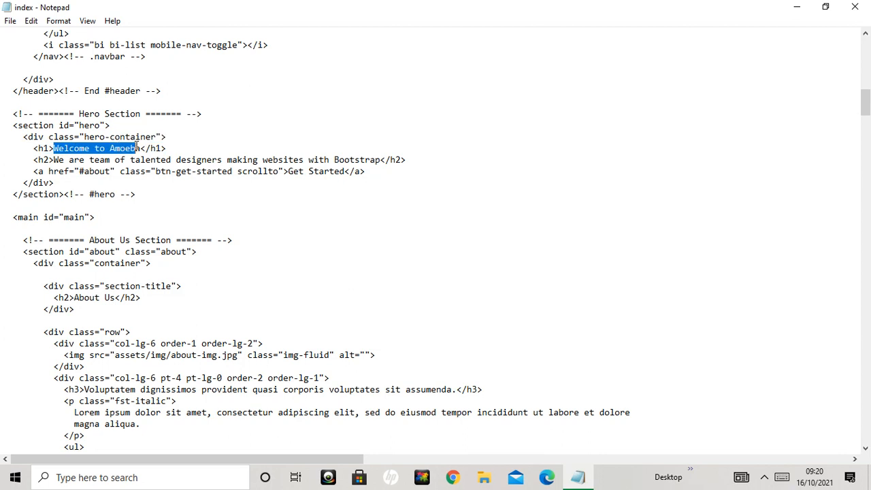
text(D</h1>)
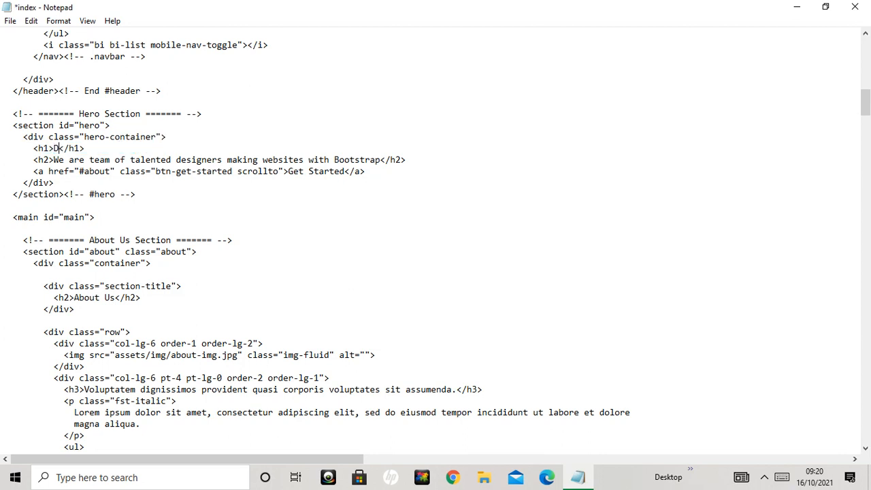
text(amian Fa)
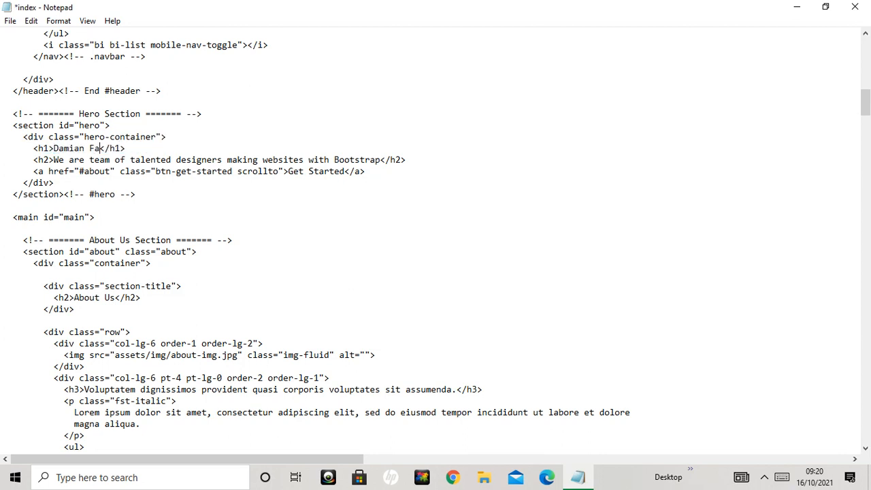
text(llon)
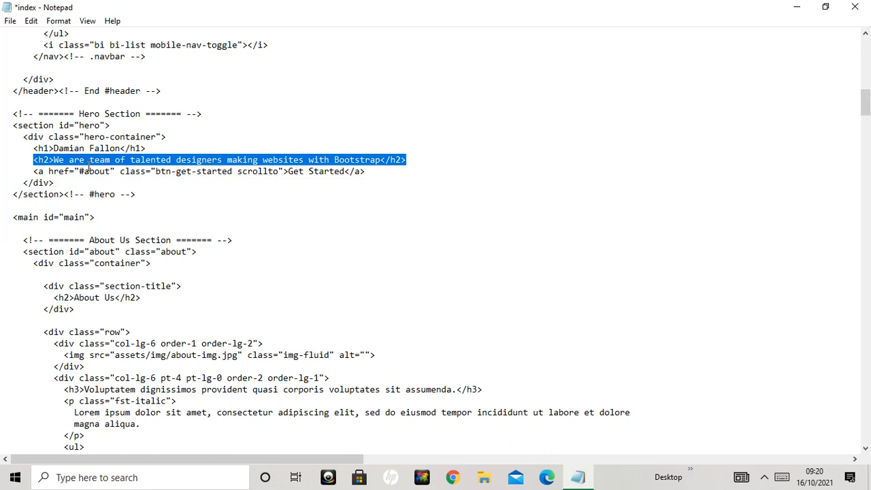
mouse_move(402, 155)
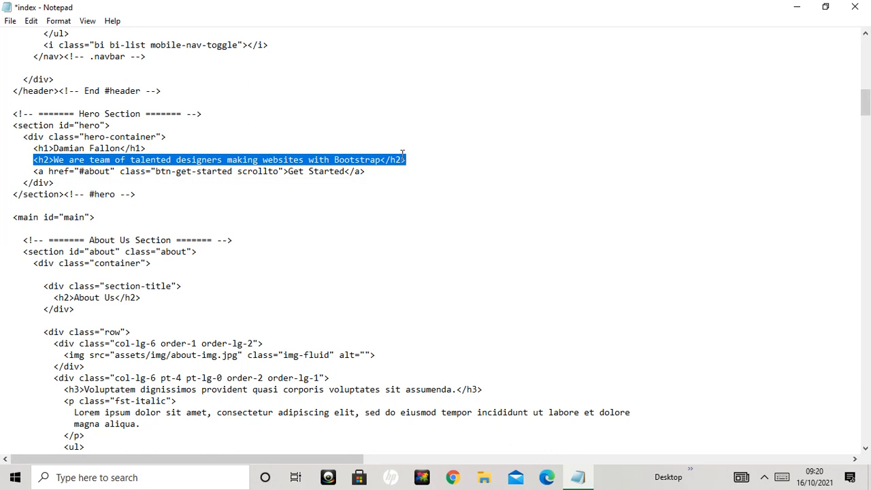
Rewrite the hero subheading to read 'This is my portfolio'.
click(144, 148)
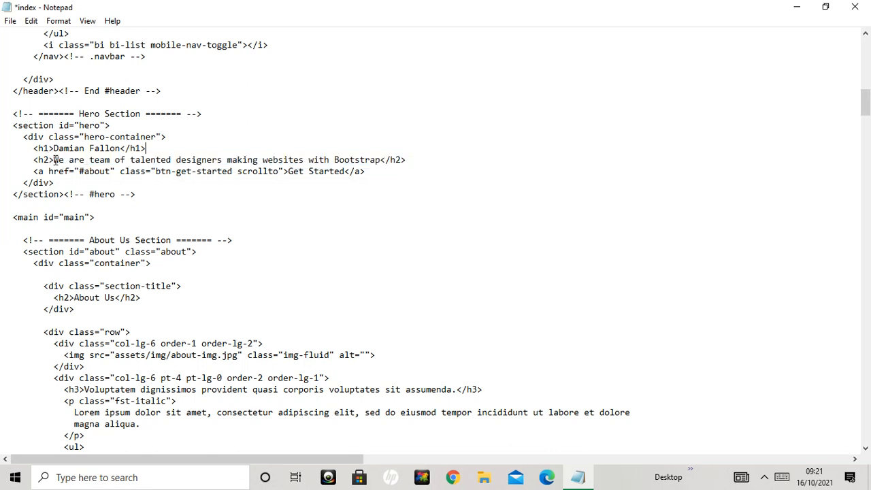
drag(56, 159, 381, 159)
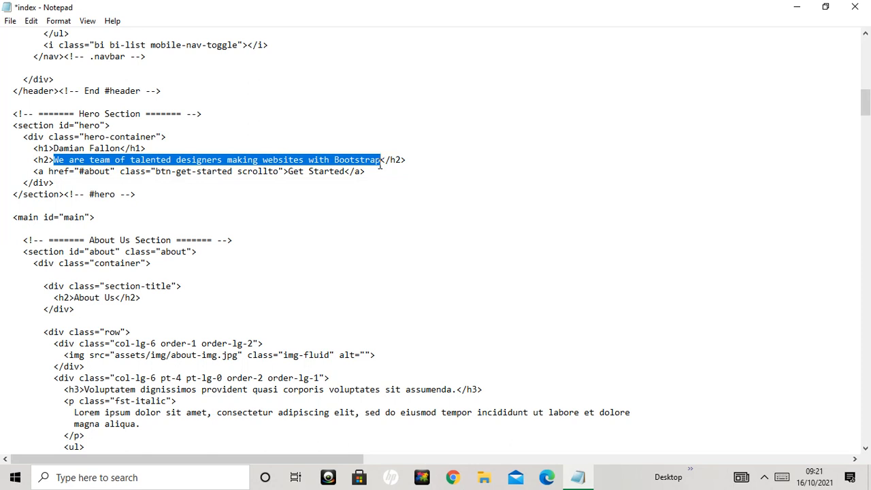
text(T</h2>)
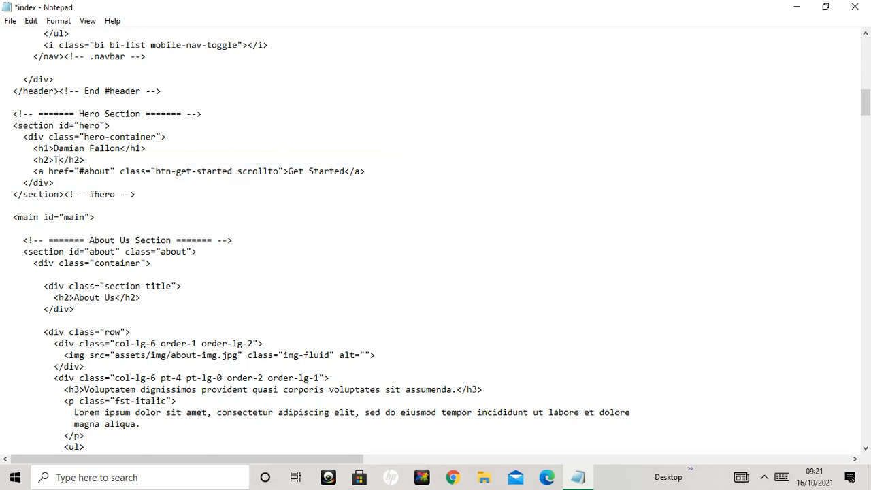
text(his is)
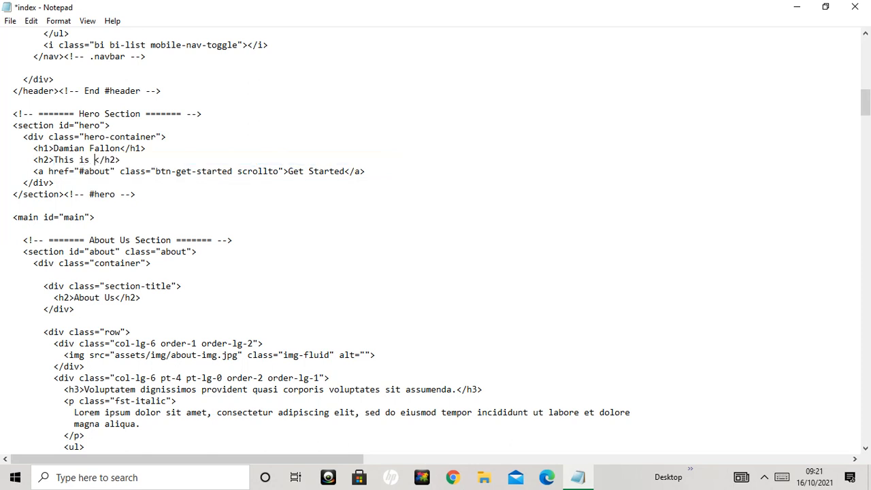
text(my portfo)
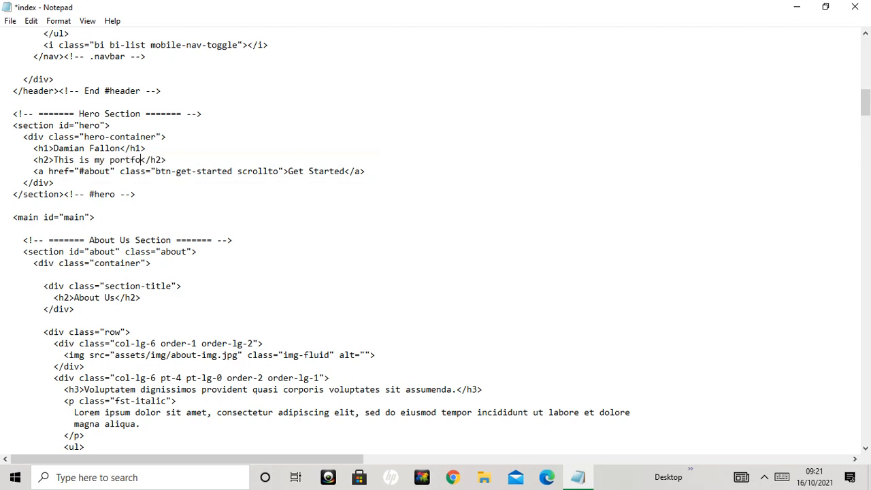
text(io)
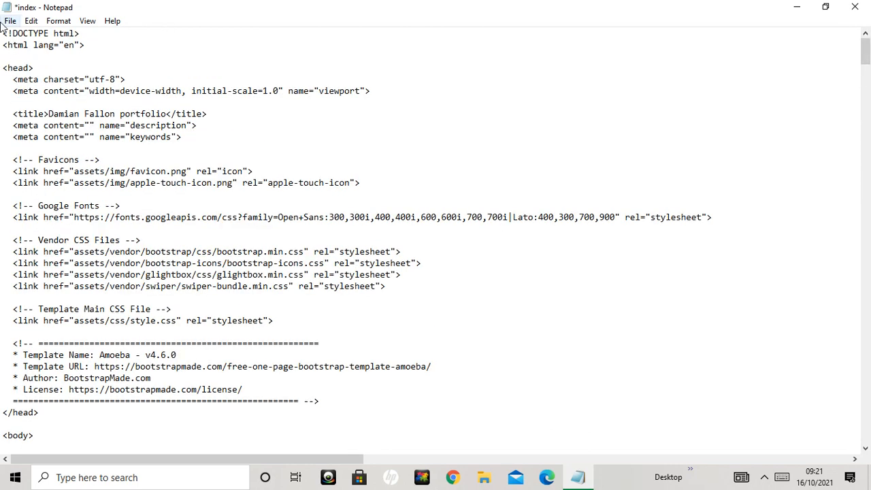
Save the edited index file via File > Save.
click(10, 21)
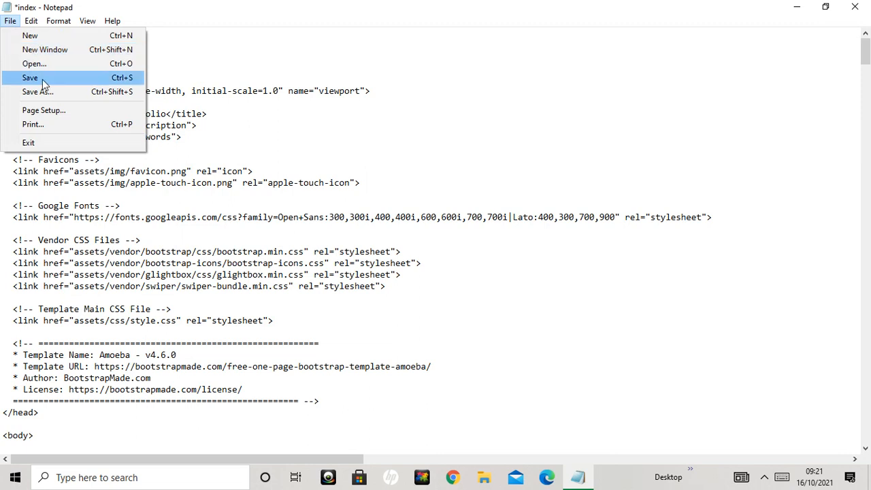
click(30, 72)
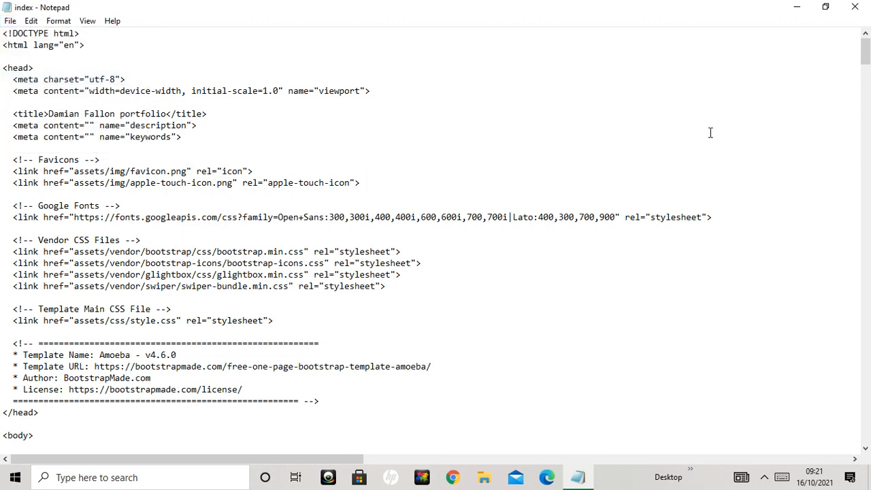
mouse_move(522, 193)
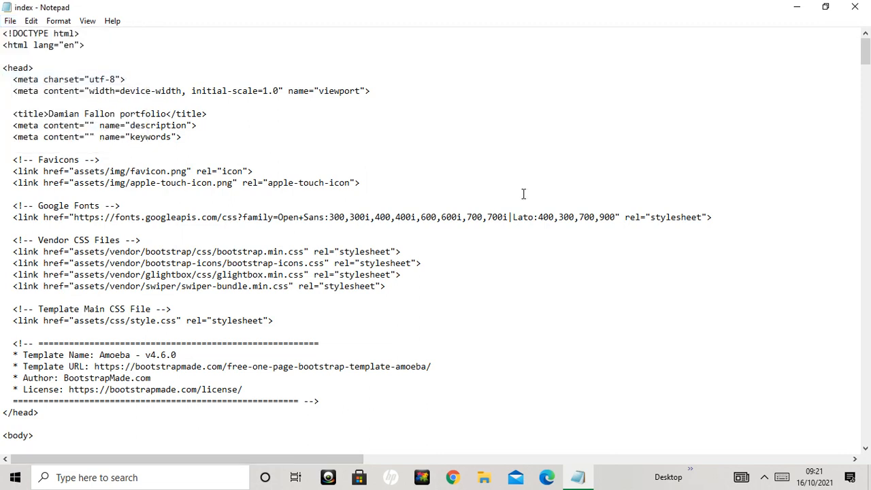
mouse_move(610, 169)
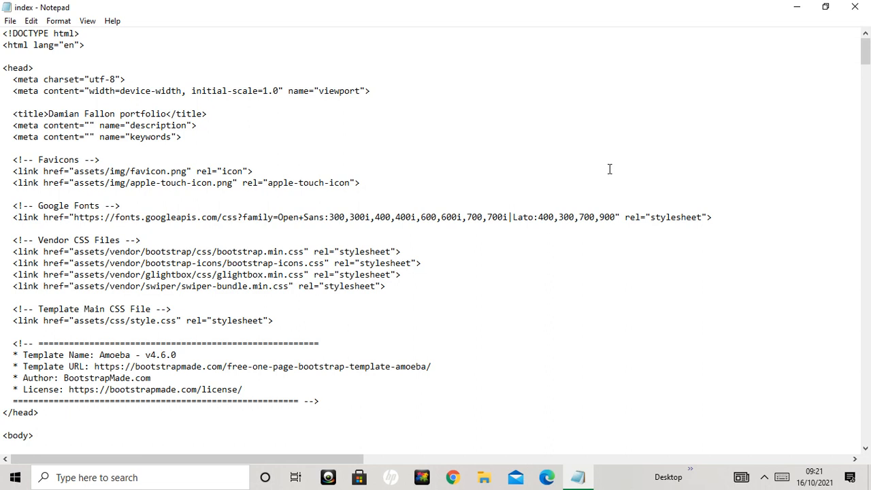
mouse_move(411, 117)
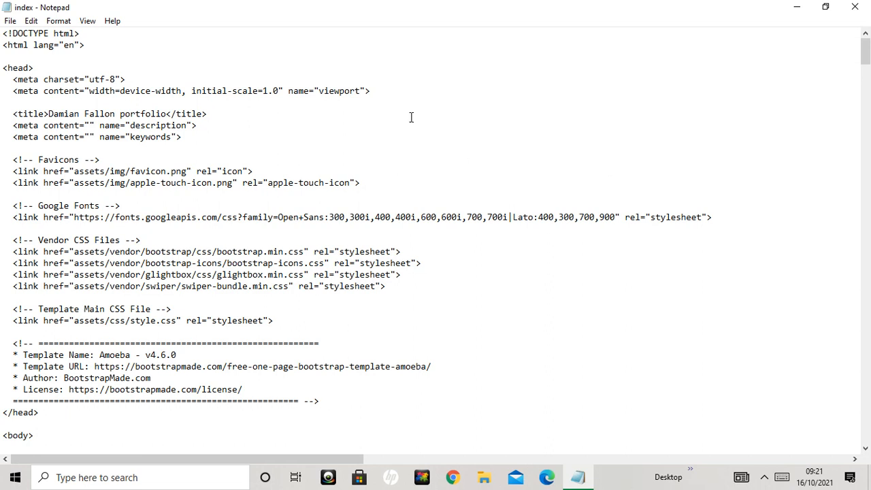
mouse_move(217, 13)
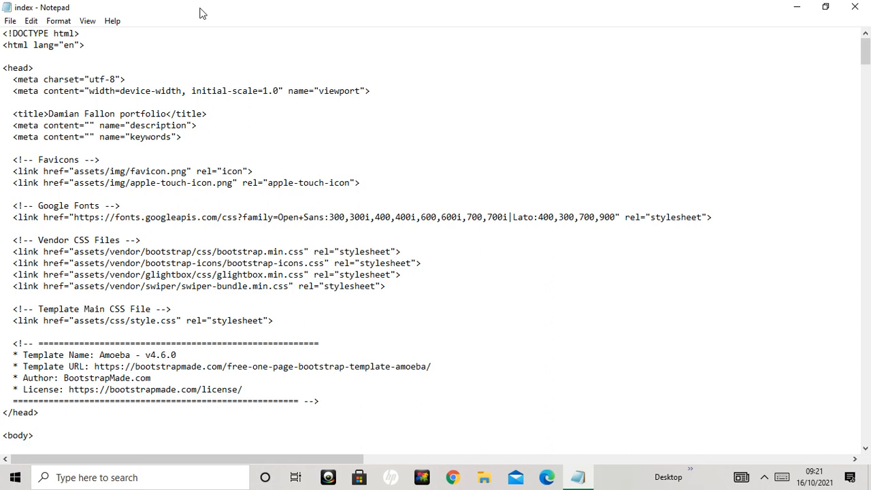
Minimize Notepad, open the Amoeba folder in File Explorer and select index to preview it.
click(509, 218)
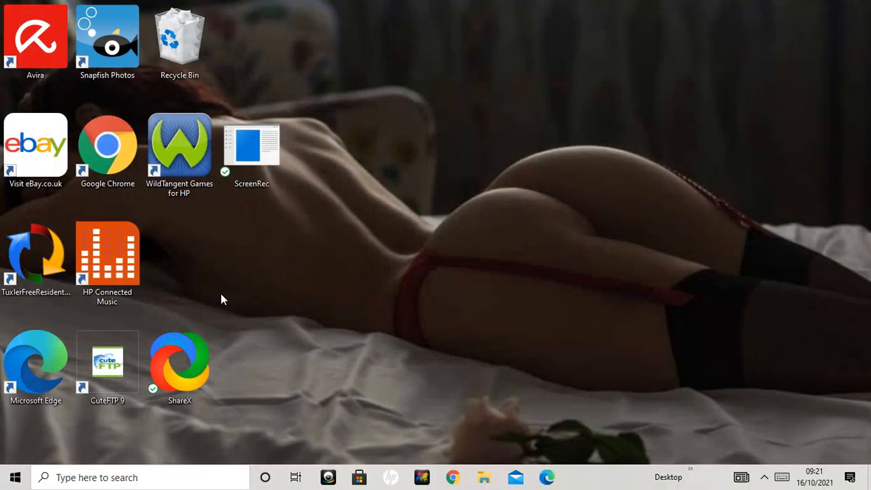
mouse_move(702, 138)
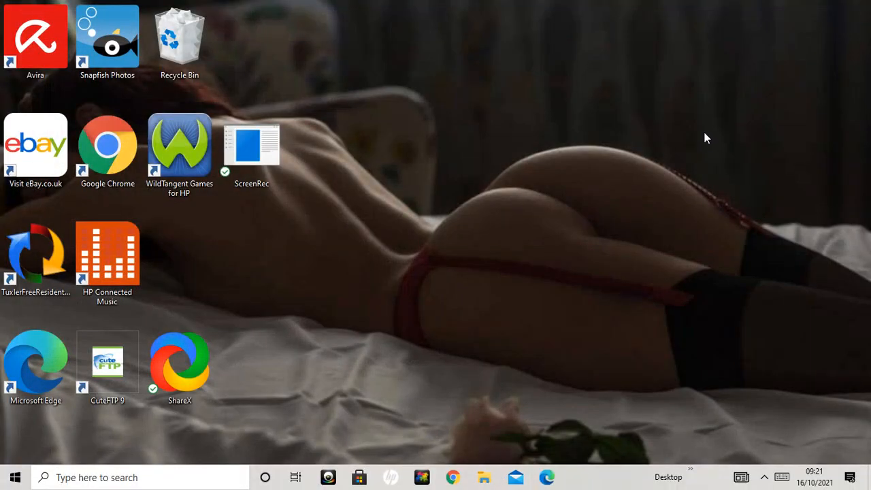
click(473, 476)
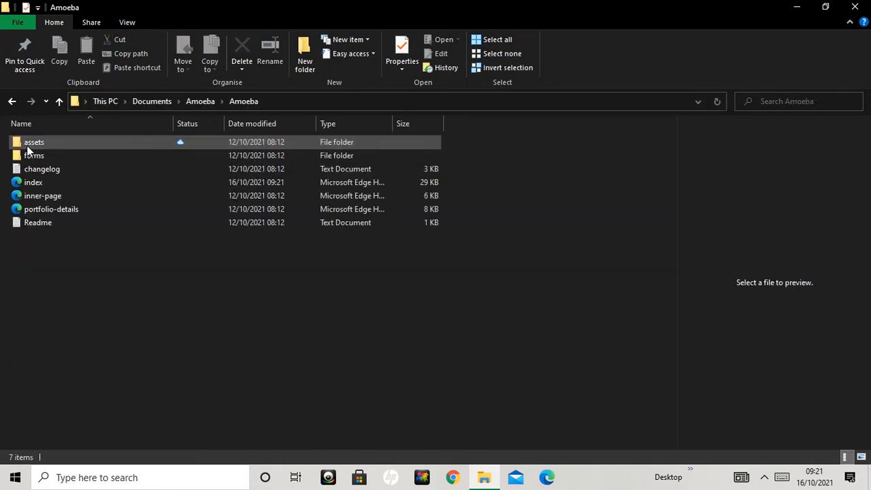
mouse_move(33, 182)
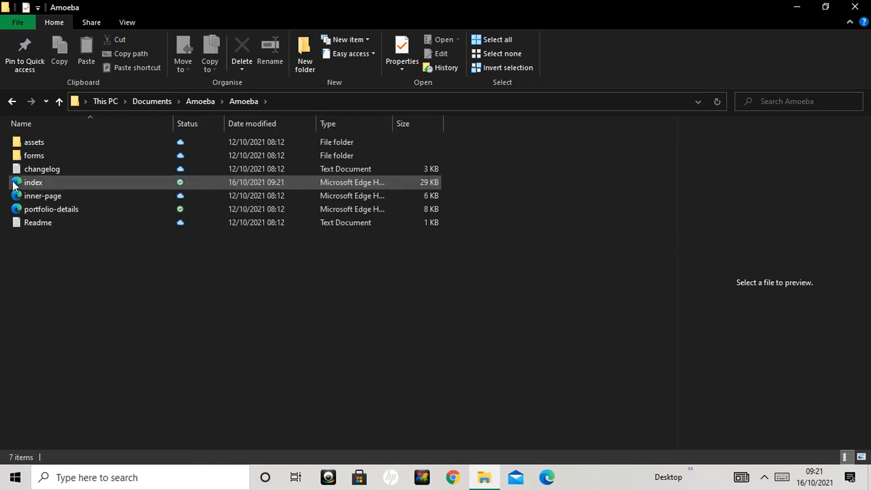
click(32, 183)
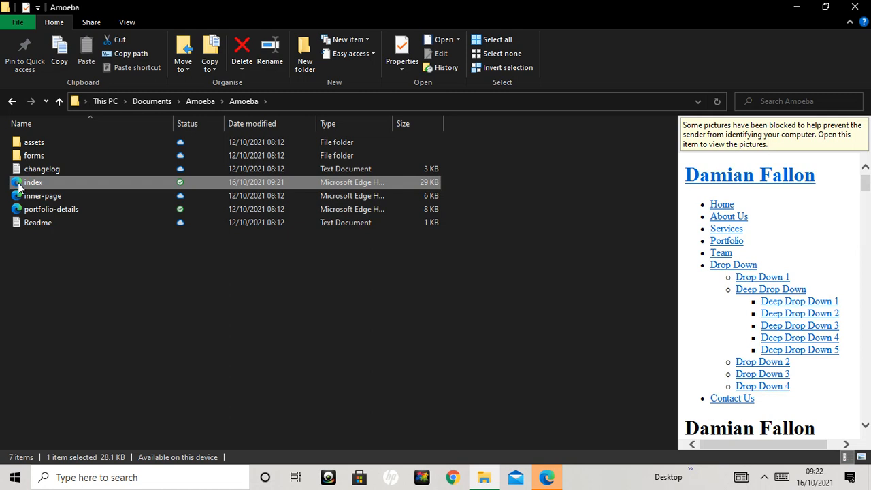
mouse_move(24, 188)
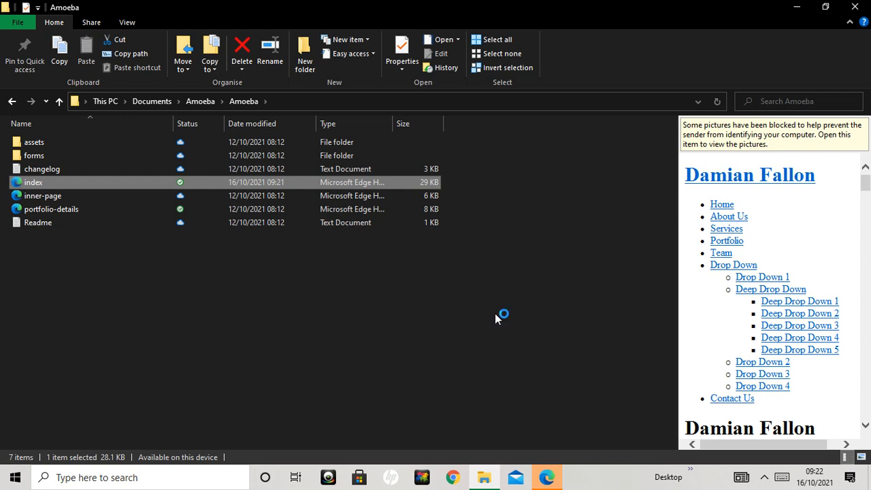
Open index in Edge and scroll its hero, About Us and Services sections to check the edits.
double_click(33, 182)
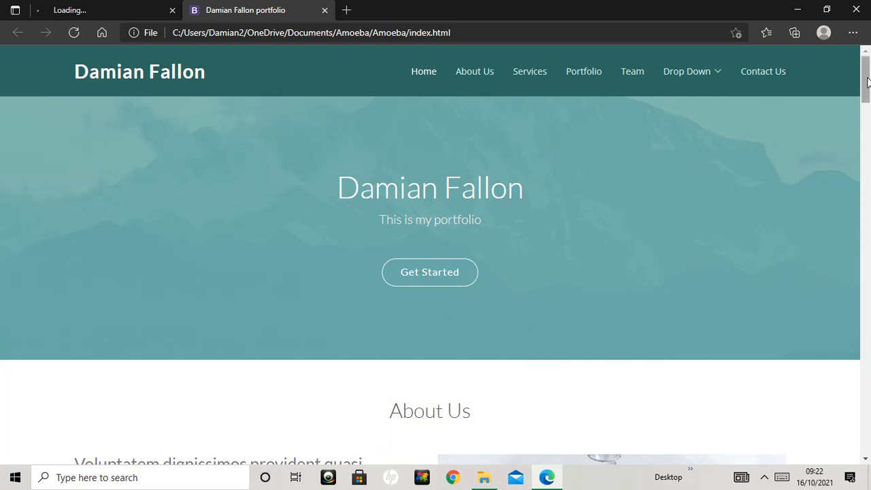
scroll(down, 3)
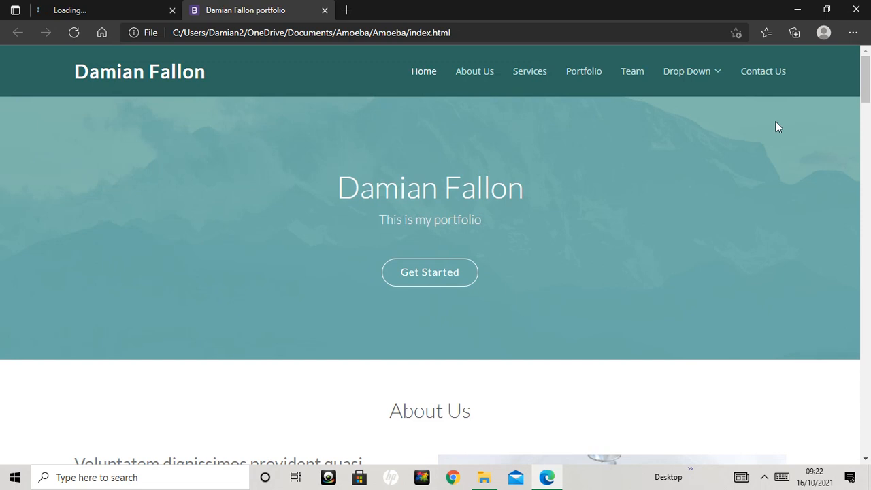
scroll(down, 3)
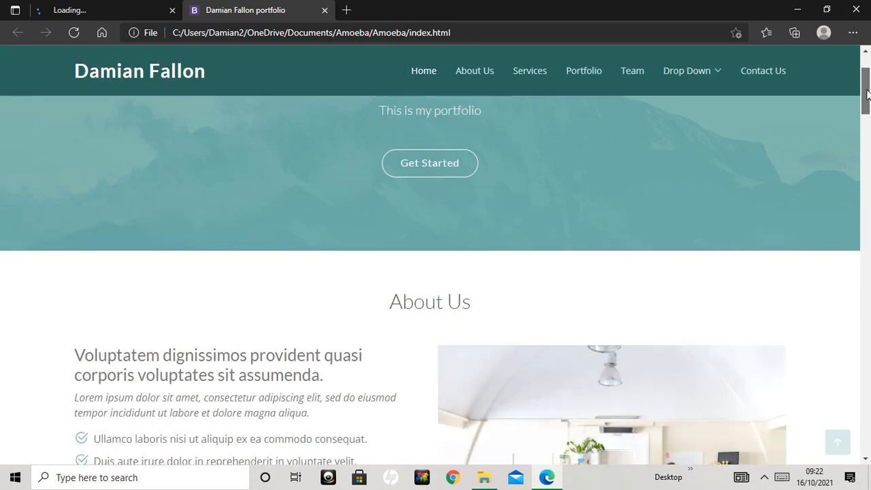
scroll(up, 3)
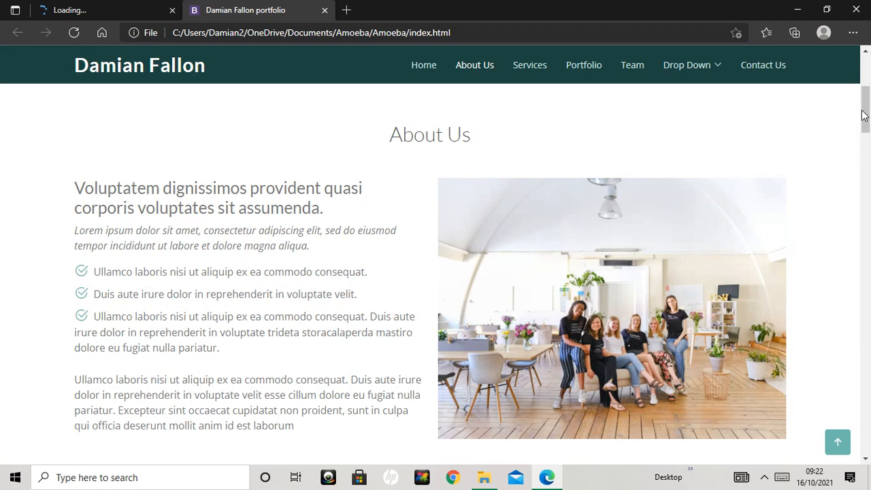
mouse_move(435, 155)
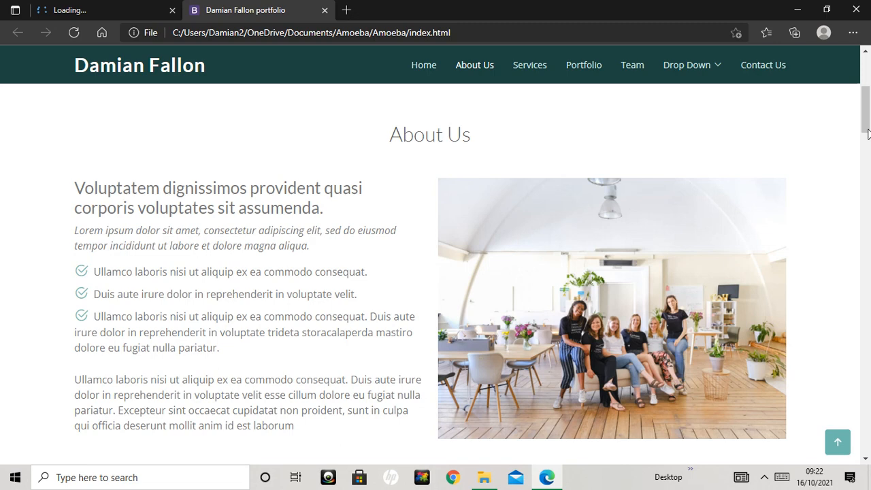
mouse_move(446, 143)
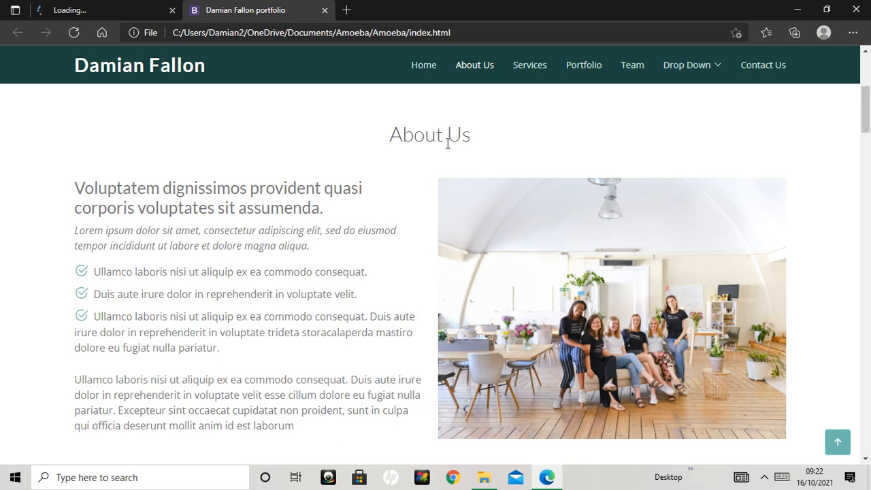
scroll(down, 3)
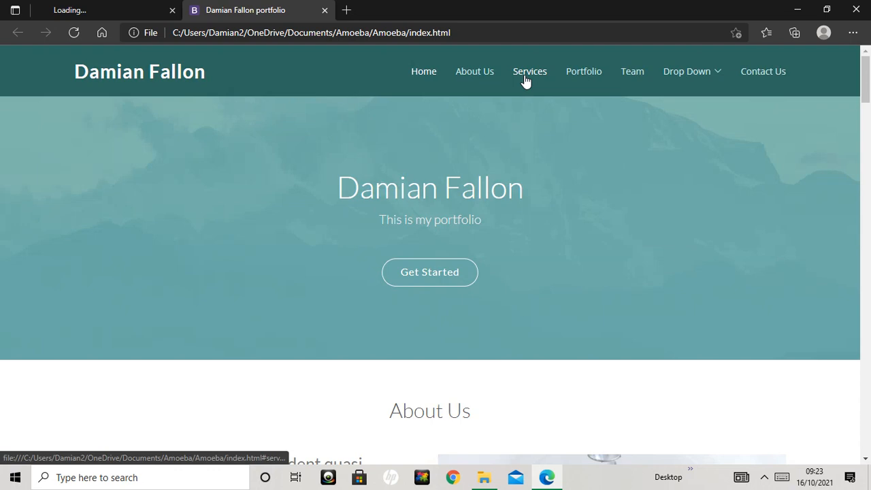
mouse_move(536, 87)
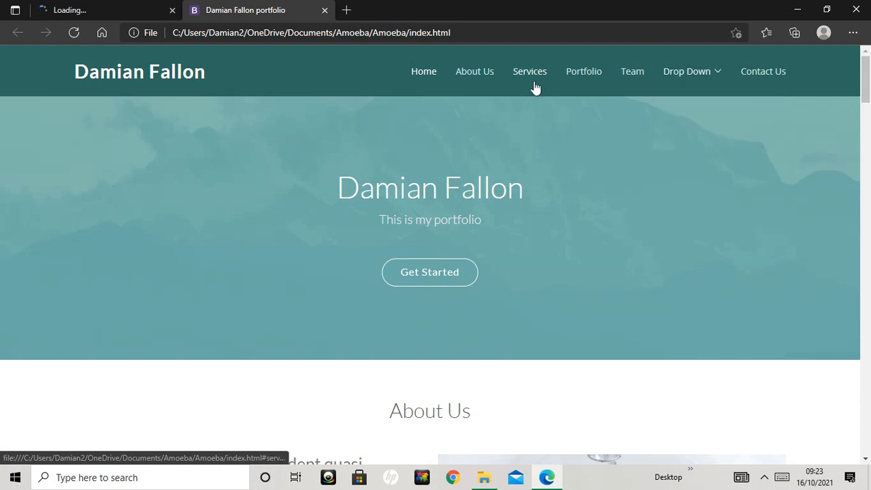
click(529, 70)
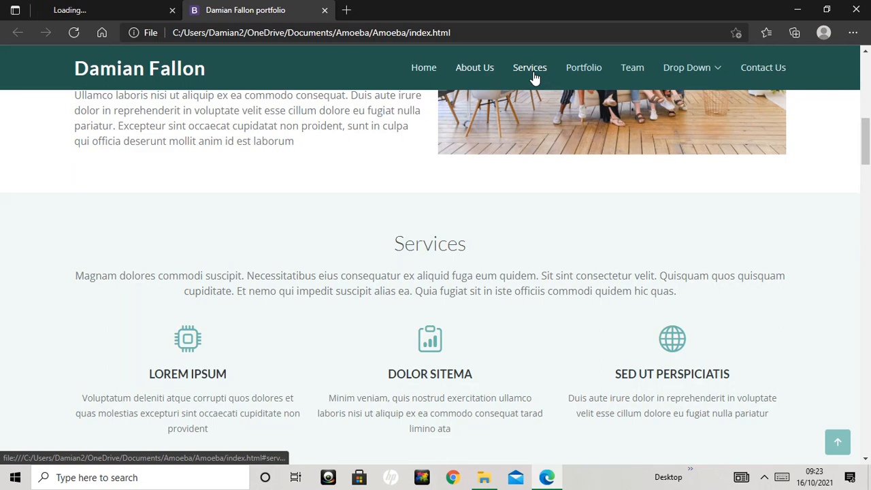
scroll(down, 3)
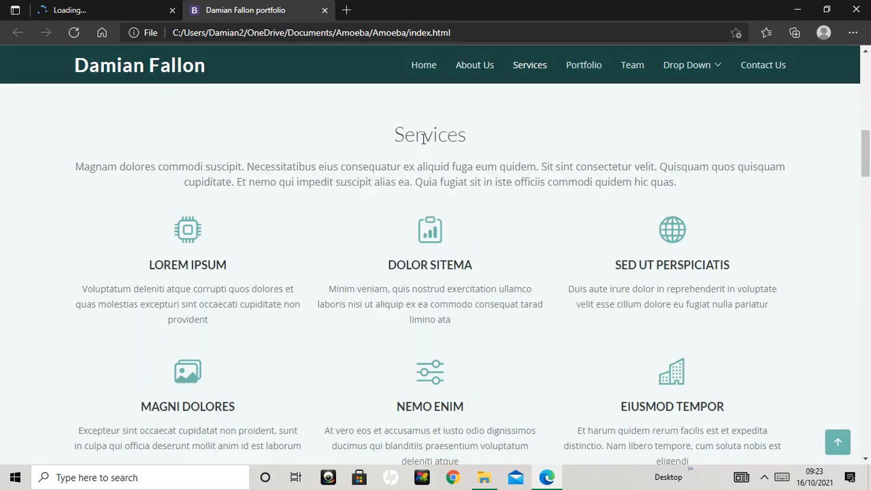
scroll(down, 3)
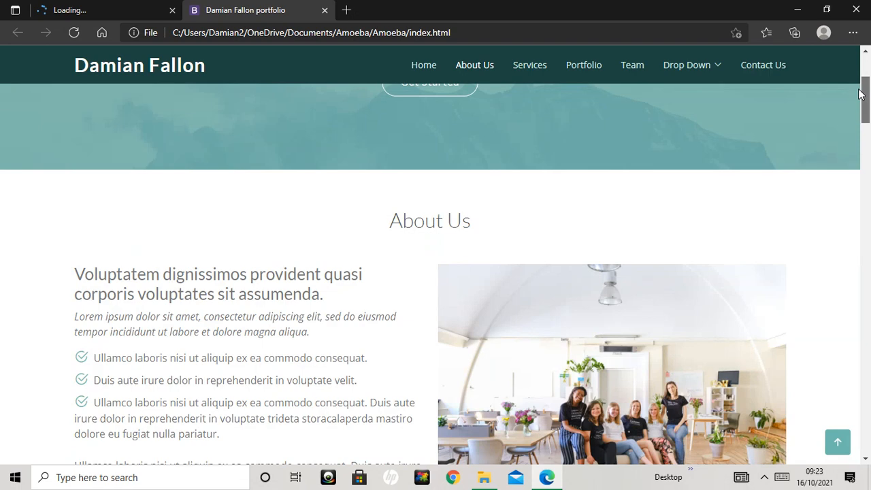
scroll(up, 3)
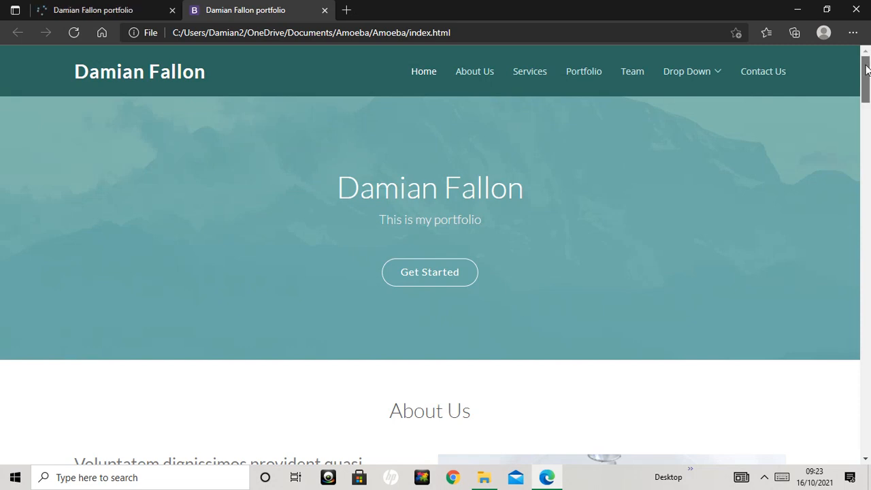
mouse_move(435, 11)
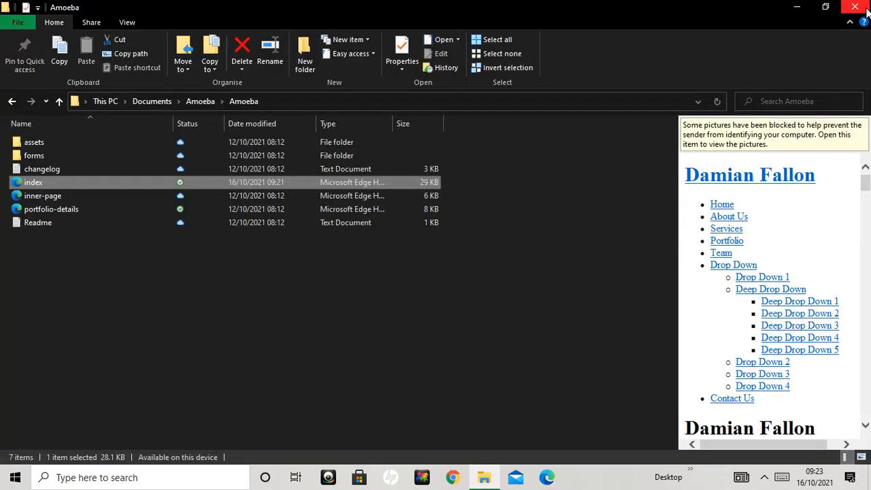
Relaunch Notepad from Windows search.
click(854, 9)
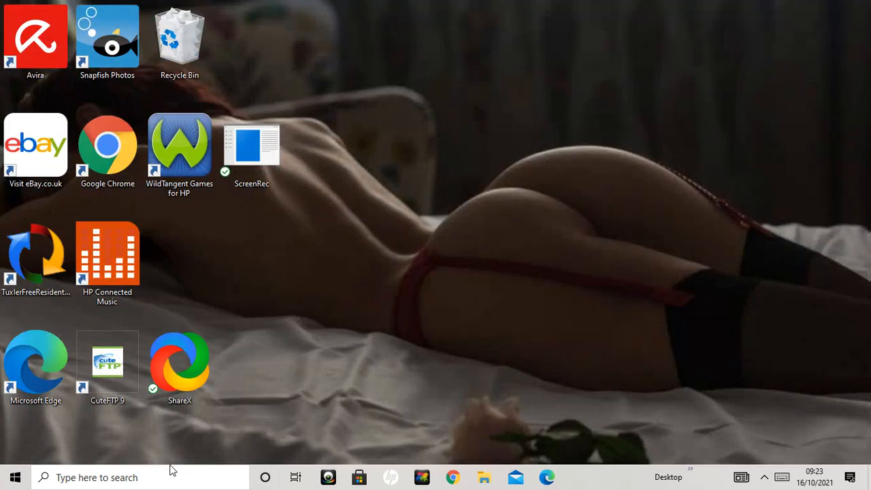
text(notepad)
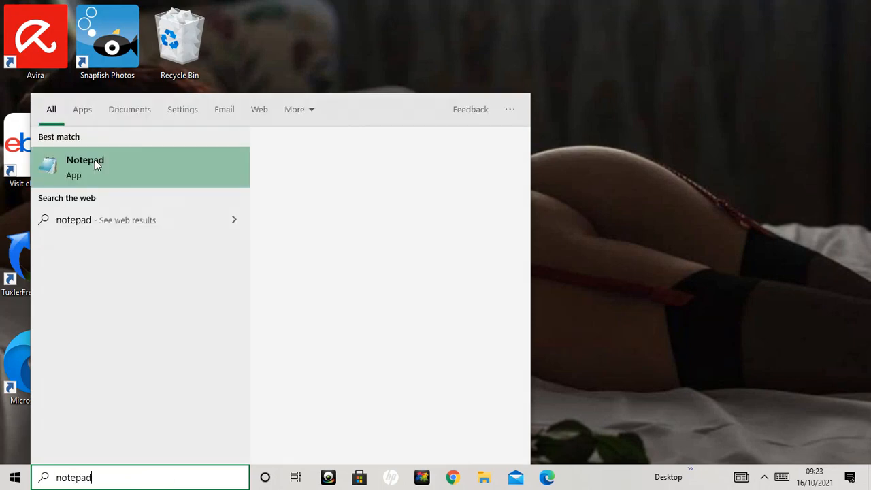
click(95, 165)
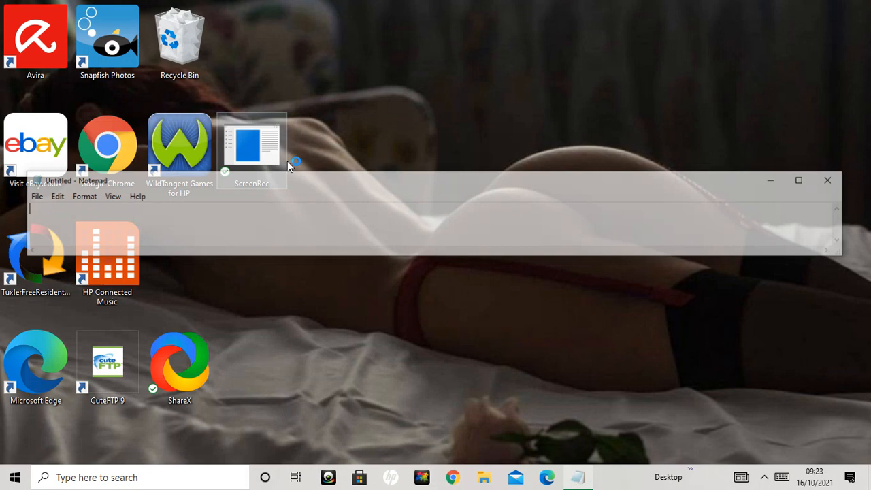
Open the Amoeba index file with the filter set to All Files.
click(36, 195)
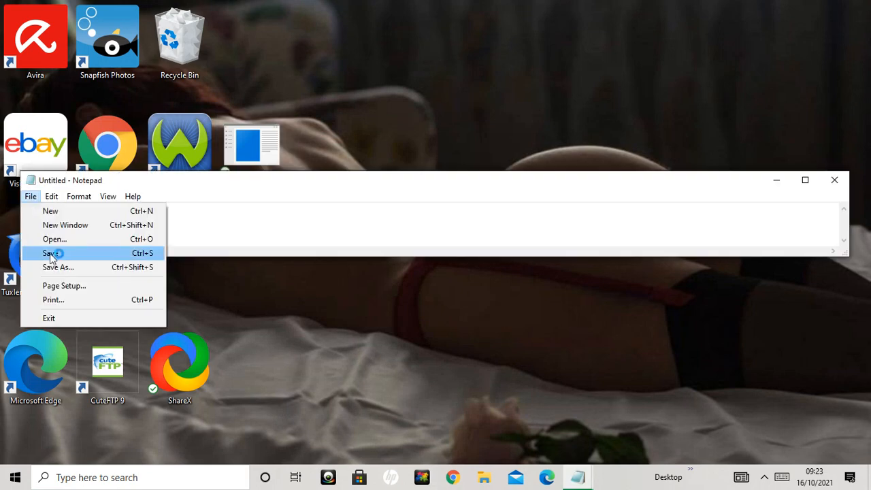
click(49, 253)
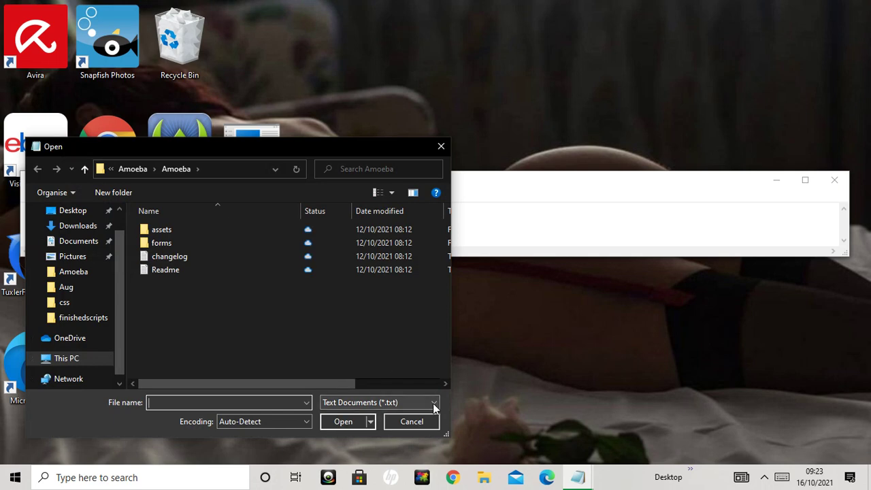
click(435, 402)
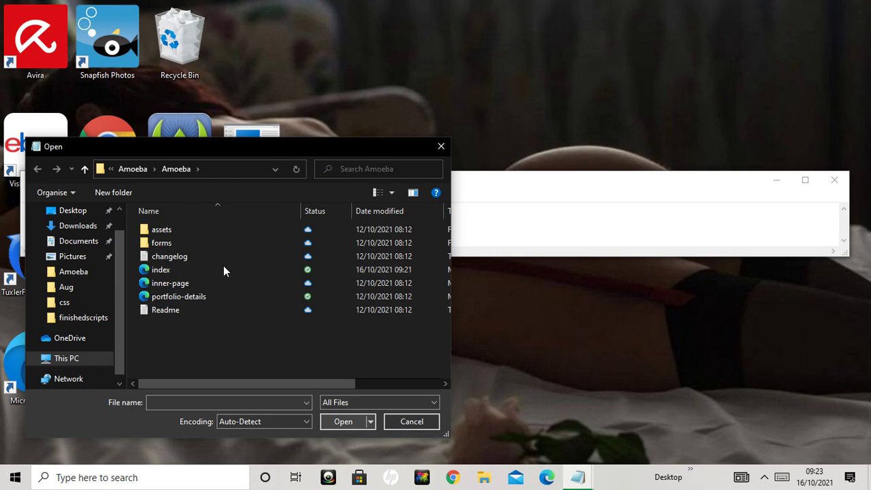
double_click(163, 270)
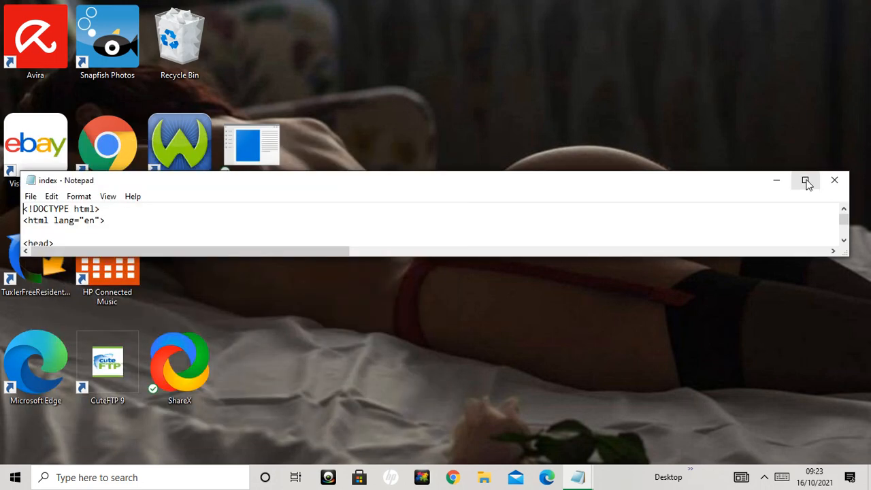
Maximize Notepad and scroll index to the navbar links, clicking into the Home link.
click(806, 180)
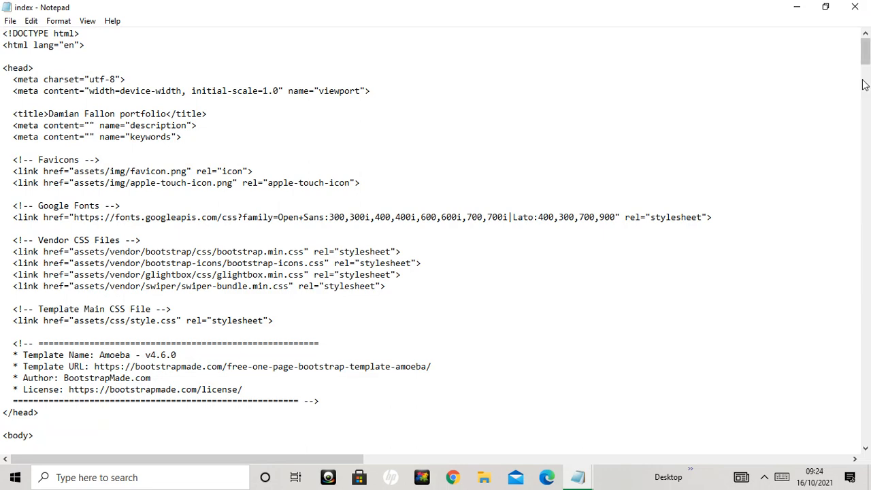
scroll(down, 3)
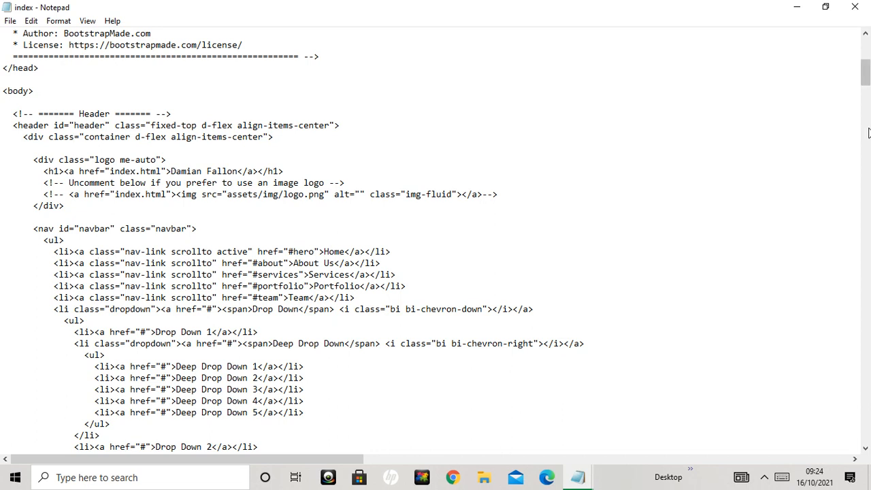
scroll(down, 3)
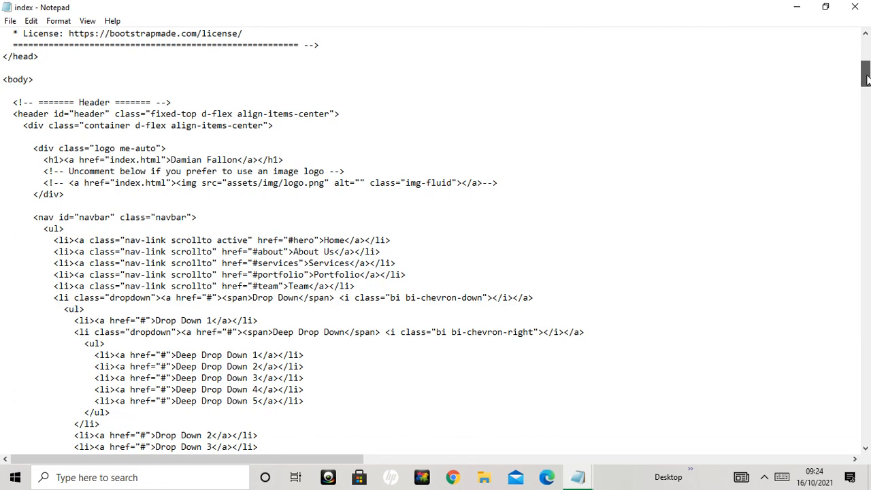
scroll(down, 3)
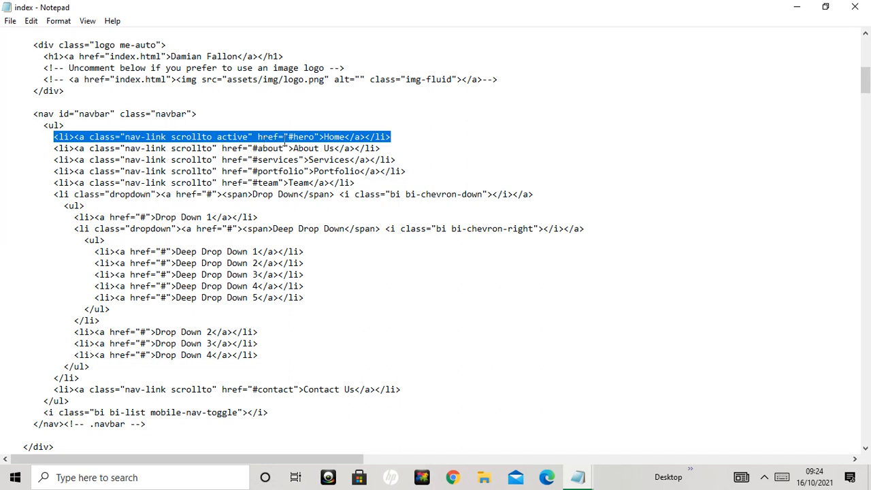
click(289, 136)
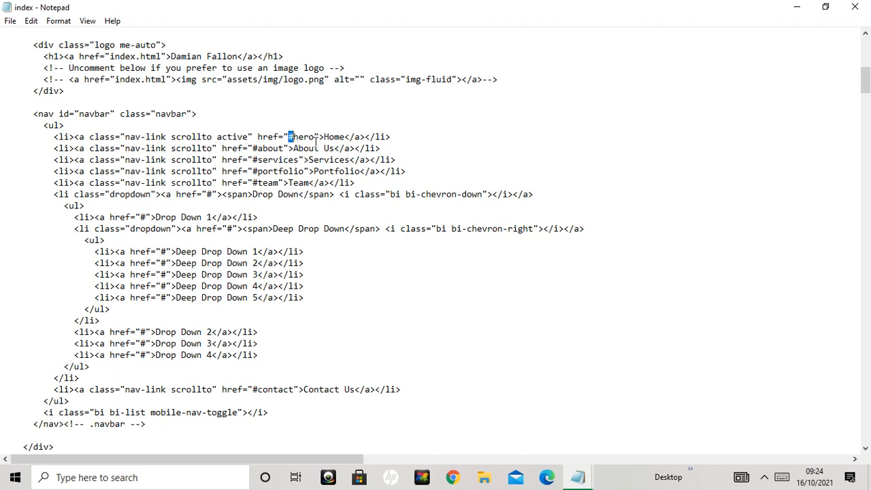
mouse_move(492, 139)
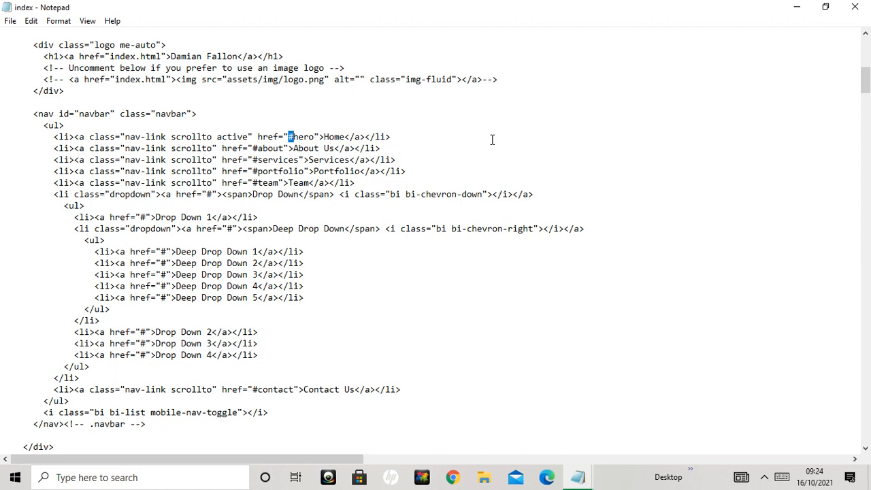
mouse_move(521, 157)
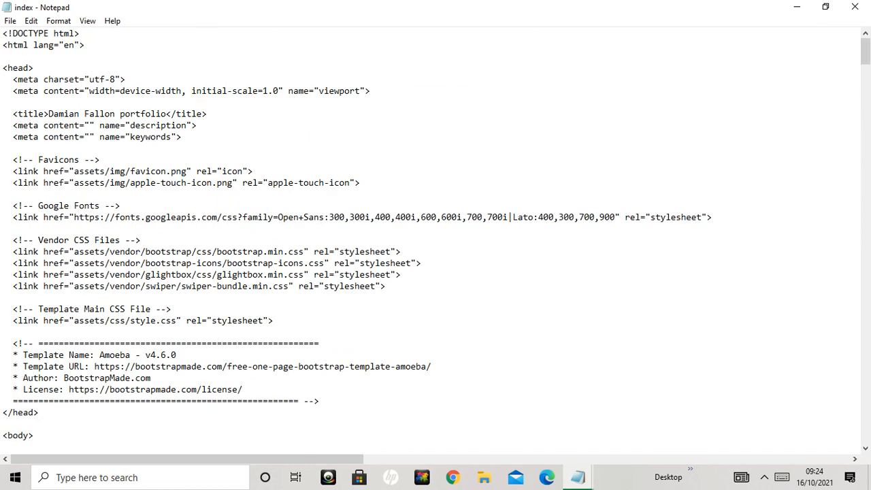
mouse_move(759, 8)
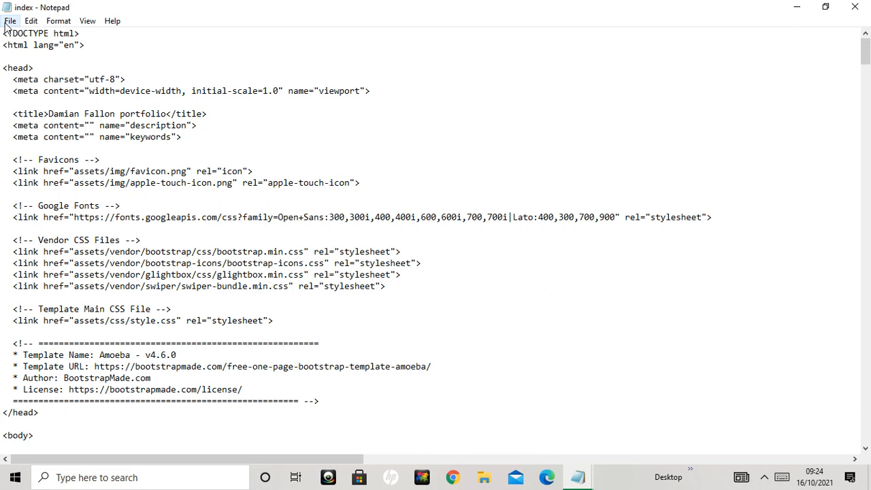
Load style.css from the template's assets/css folder, listing files of every type.
click(8, 20)
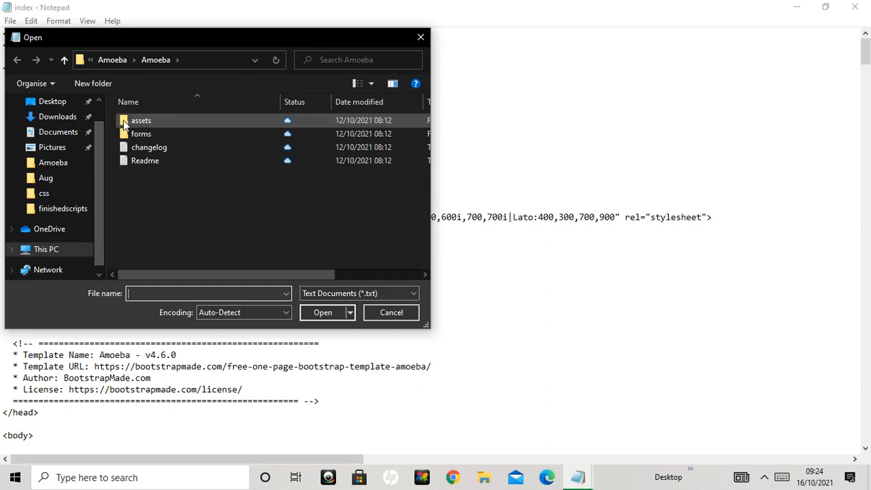
double_click(142, 120)
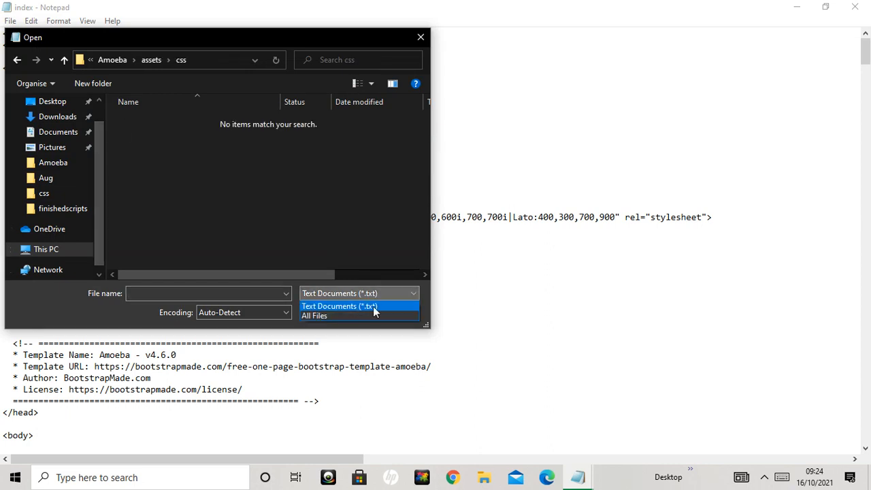
click(326, 316)
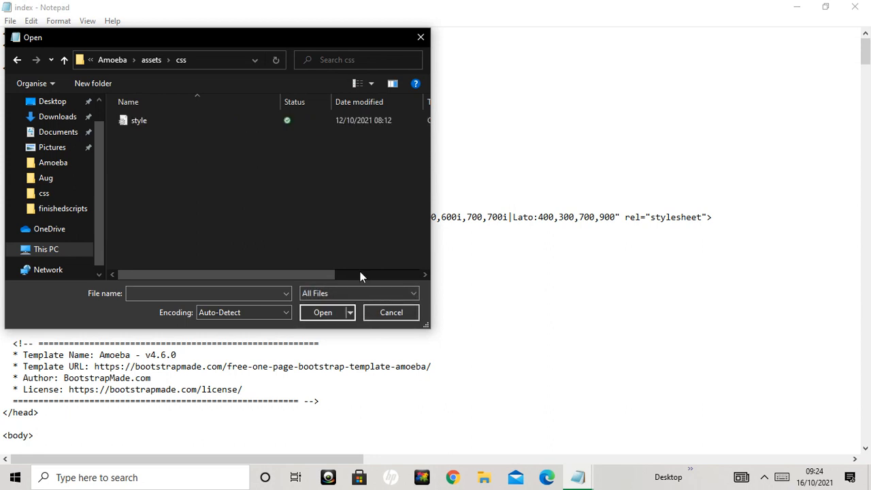
mouse_move(326, 291)
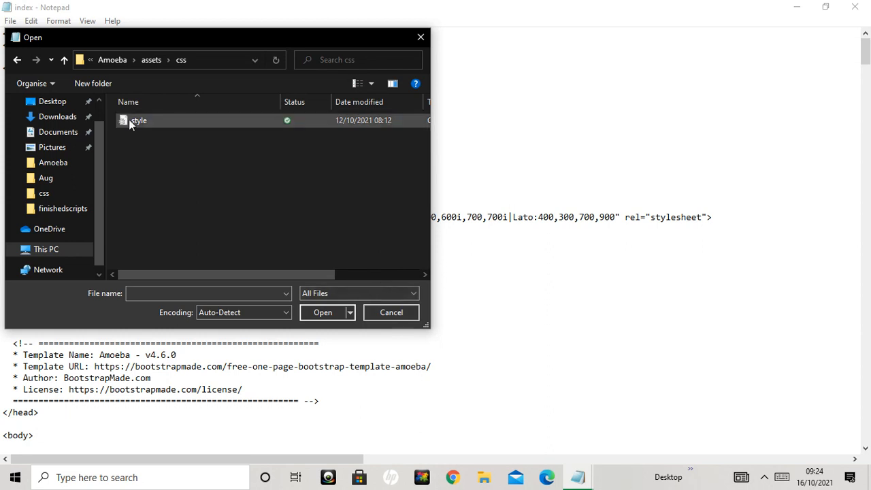
double_click(139, 120)
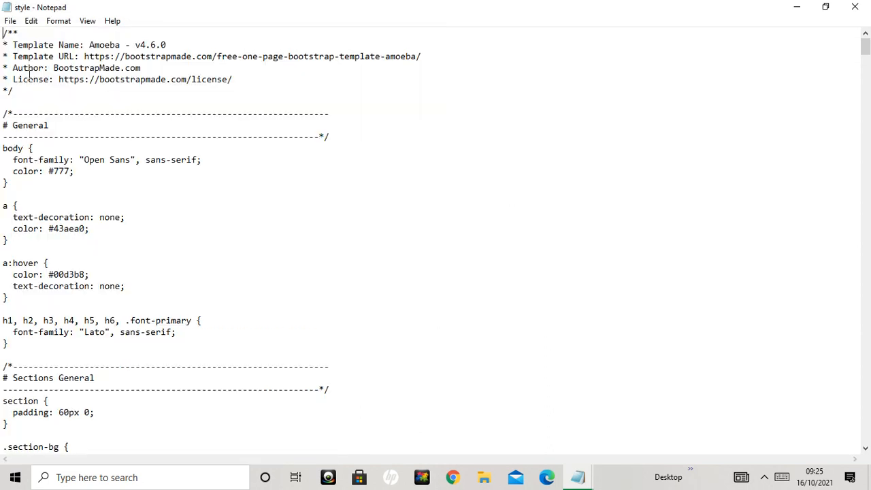
mouse_move(637, 164)
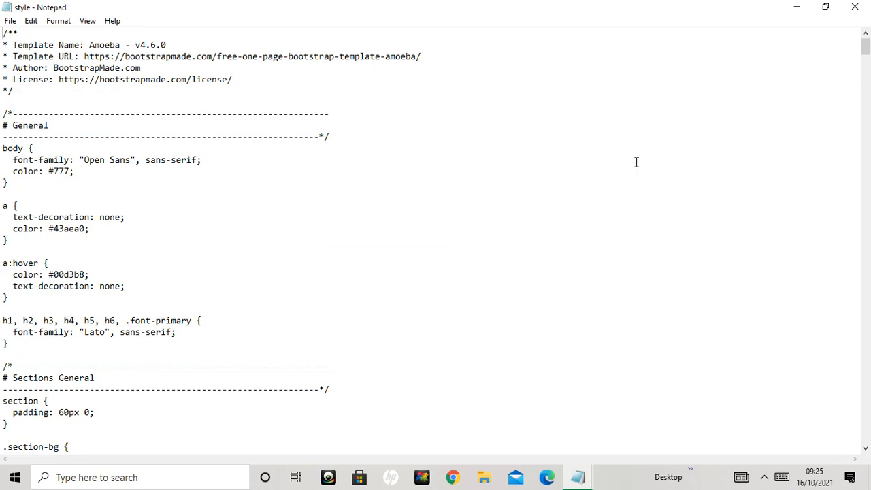
scroll(down, 3)
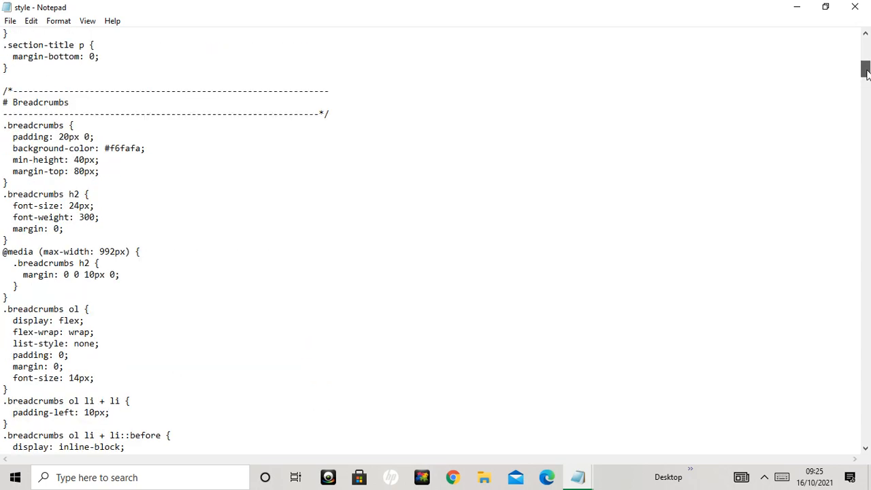
scroll(down, 3)
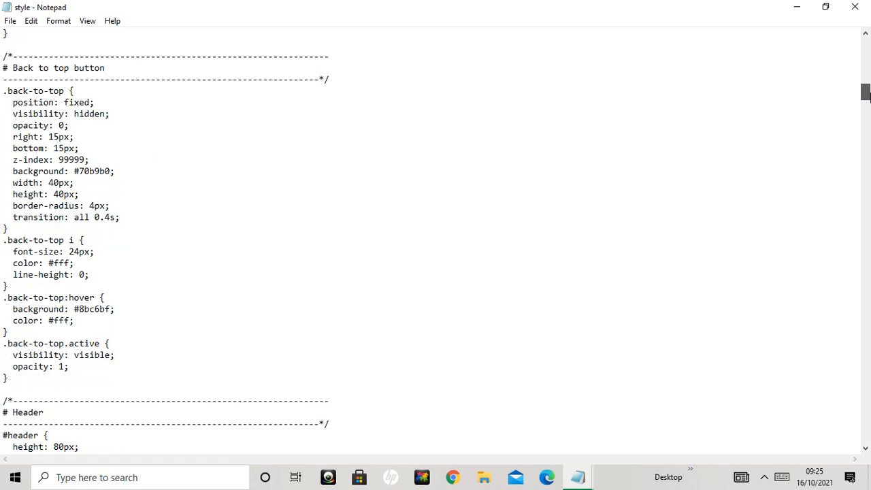
scroll(down, 3)
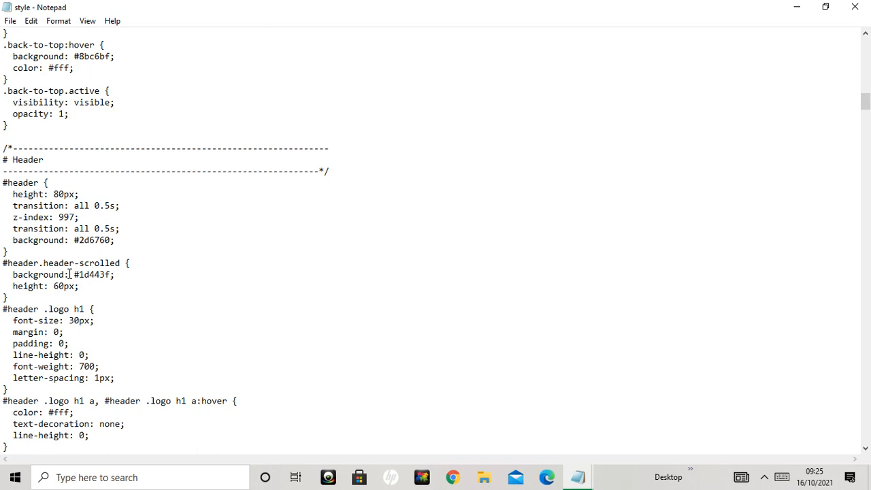
double_click(92, 275)
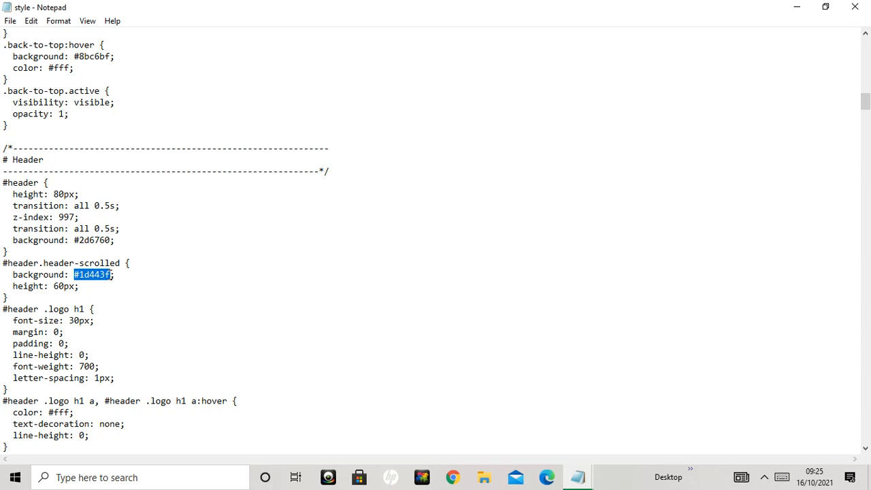
scroll(down, 3)
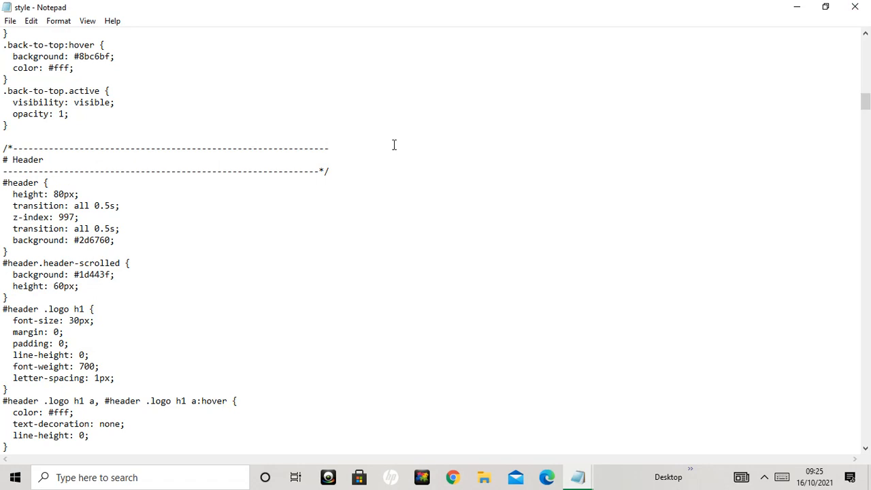
click(328, 146)
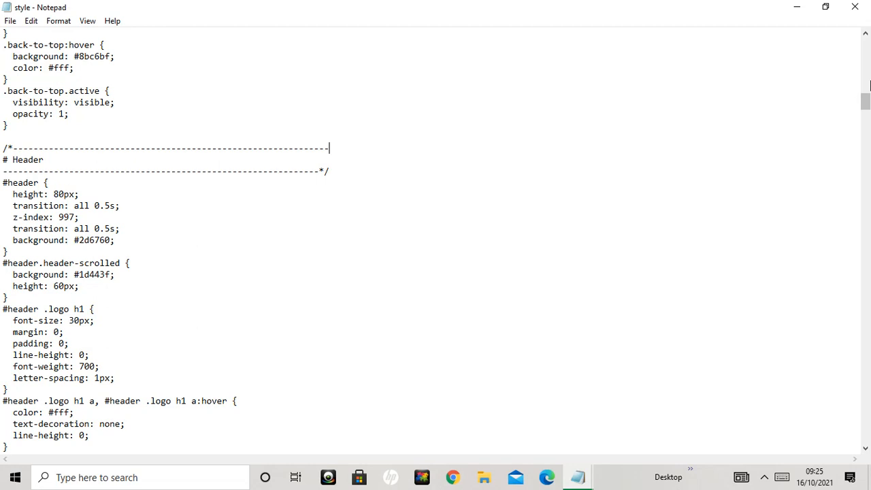
scroll(up, 3)
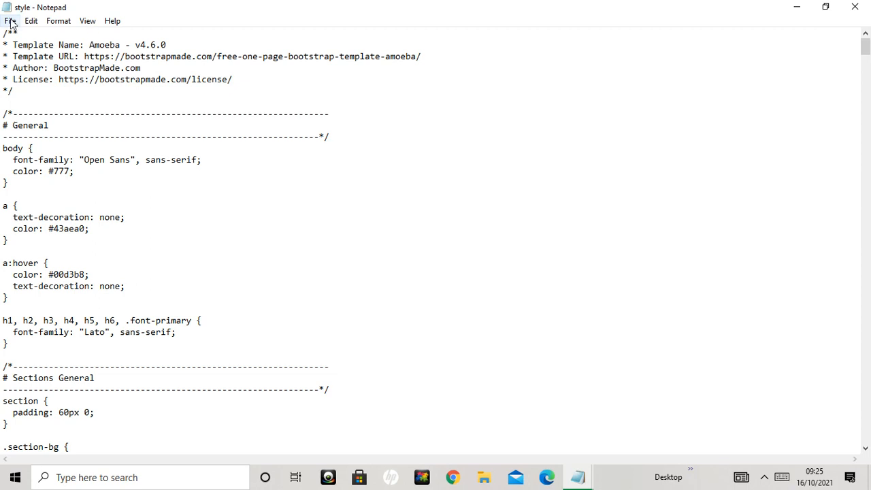
Load main.js from the Amoeba assets/js folder in place of style.css.
click(10, 19)
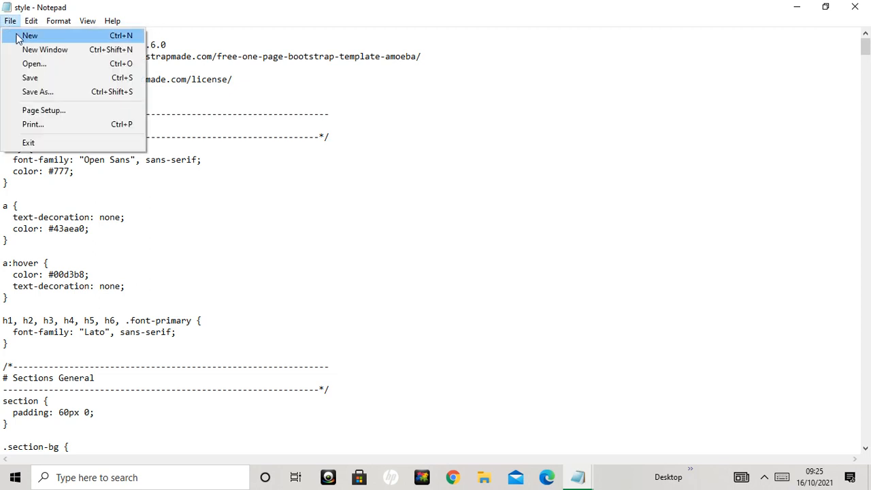
mouse_move(30, 65)
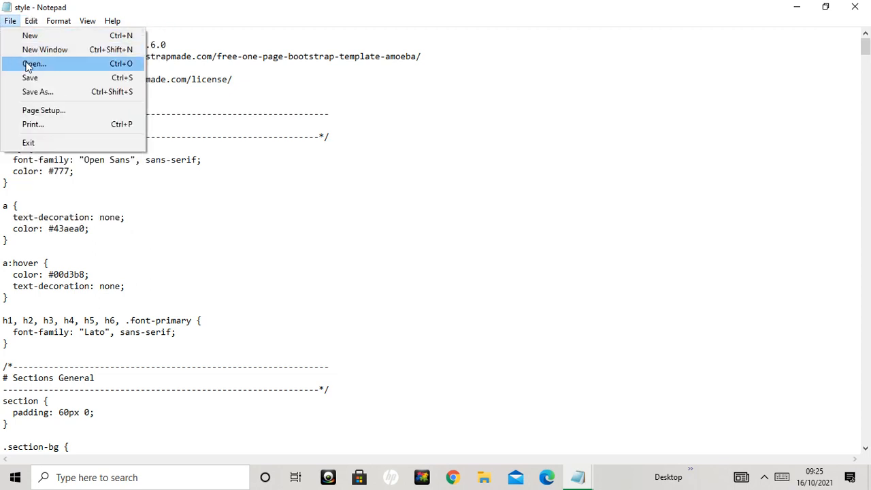
click(30, 64)
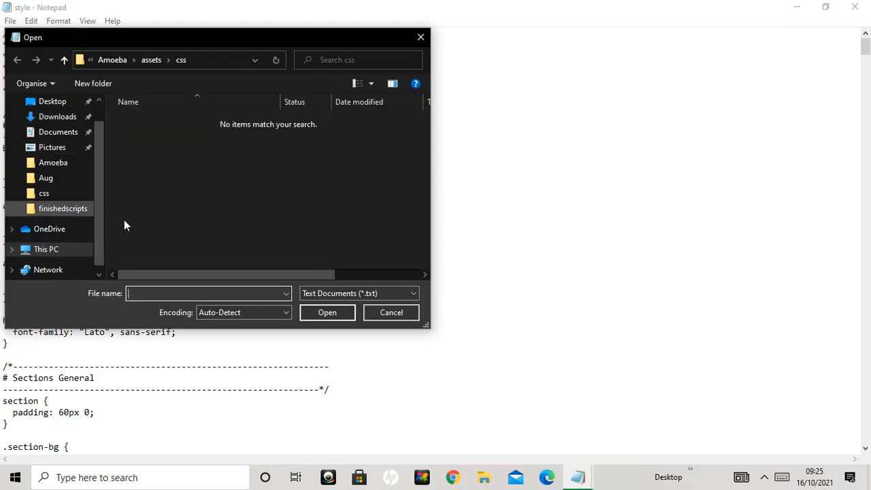
click(52, 162)
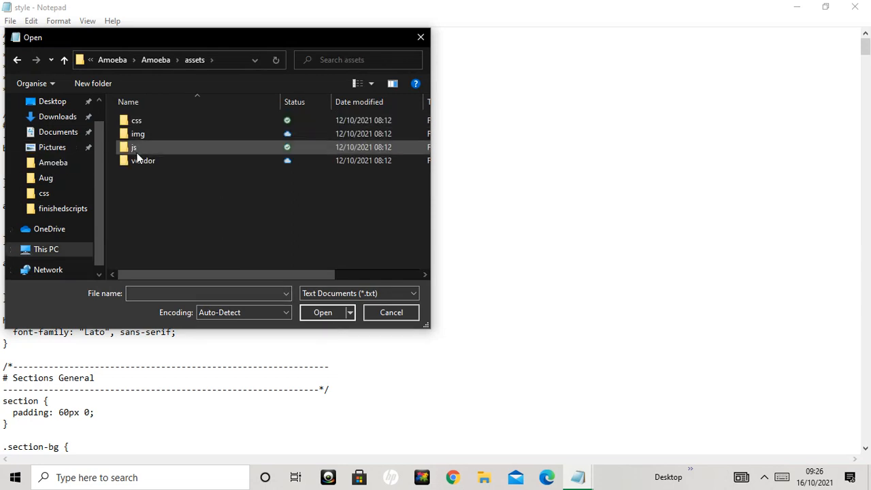
double_click(133, 147)
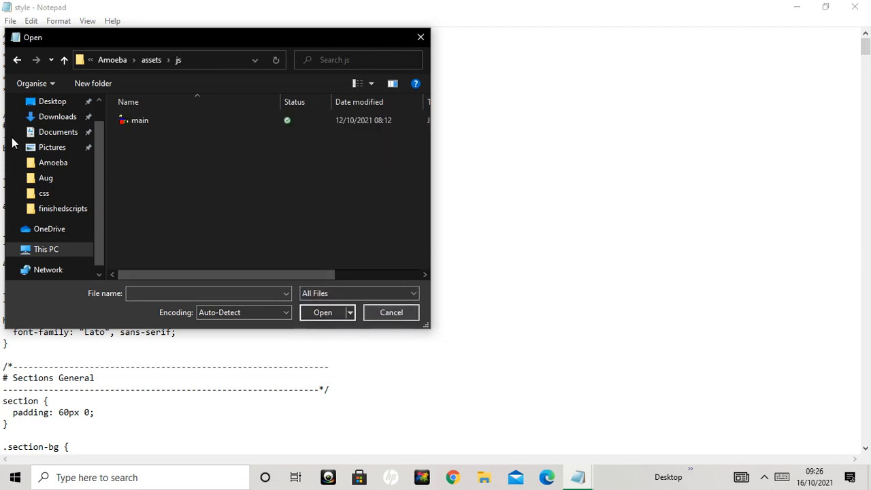
click(139, 119)
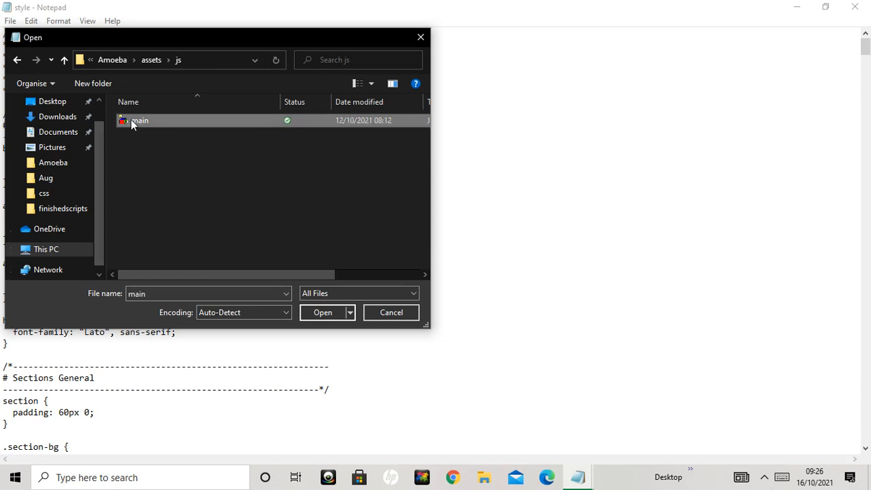
click(323, 311)
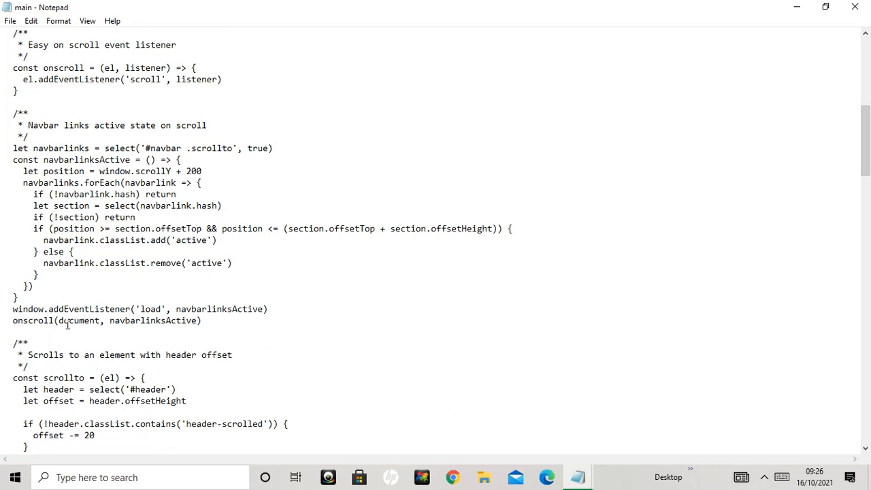
Select the window load and onscroll lines attaching navbarlinksActive, then read further down main.js.
drag(13, 307, 216, 321)
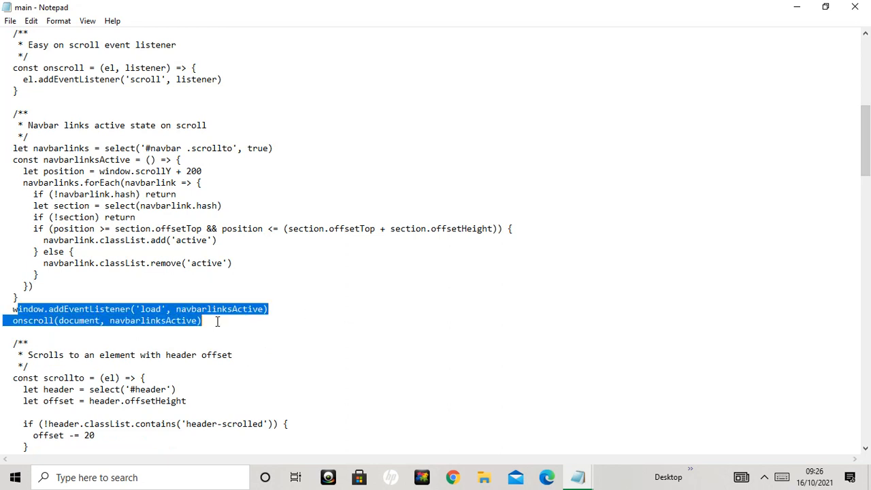
mouse_move(568, 225)
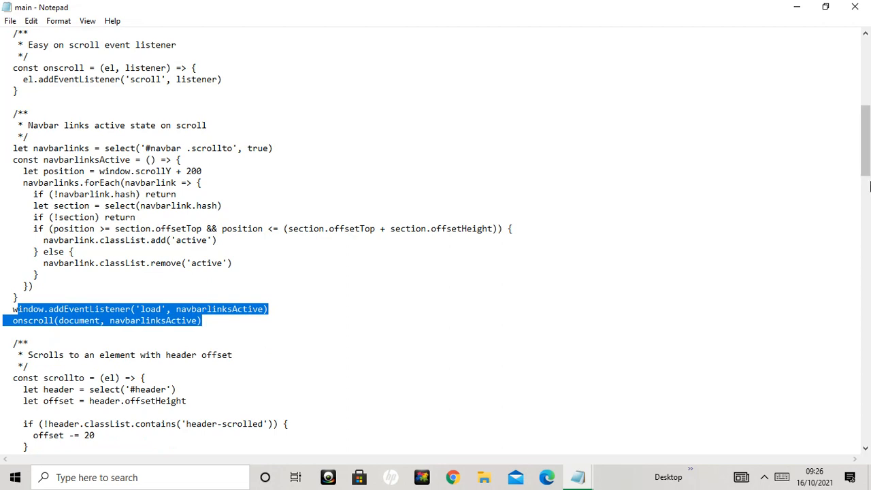
scroll(down, 3)
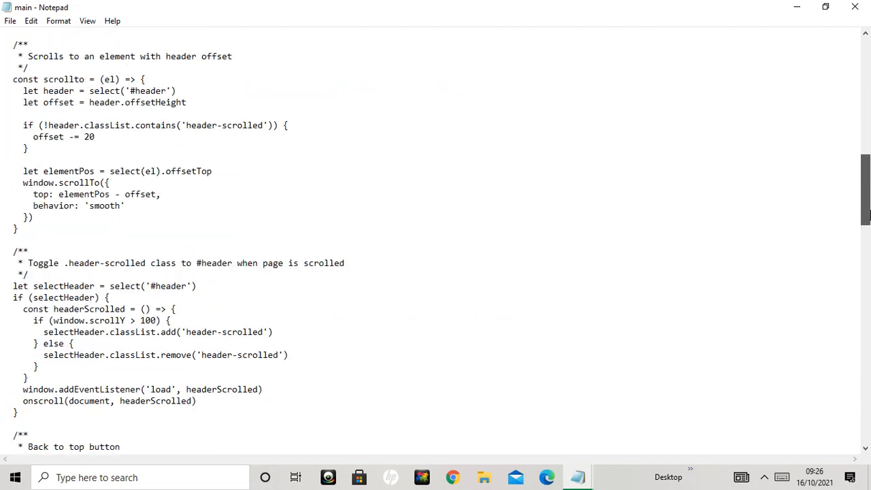
scroll(down, 3)
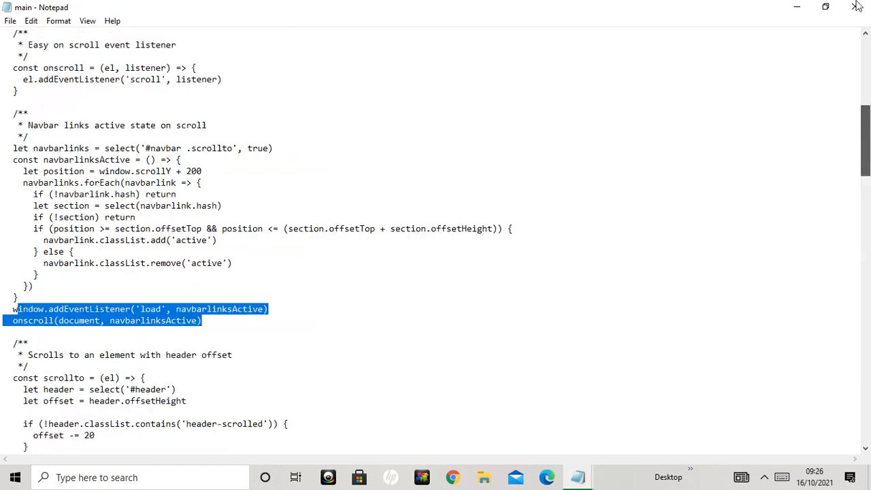
click(8, 20)
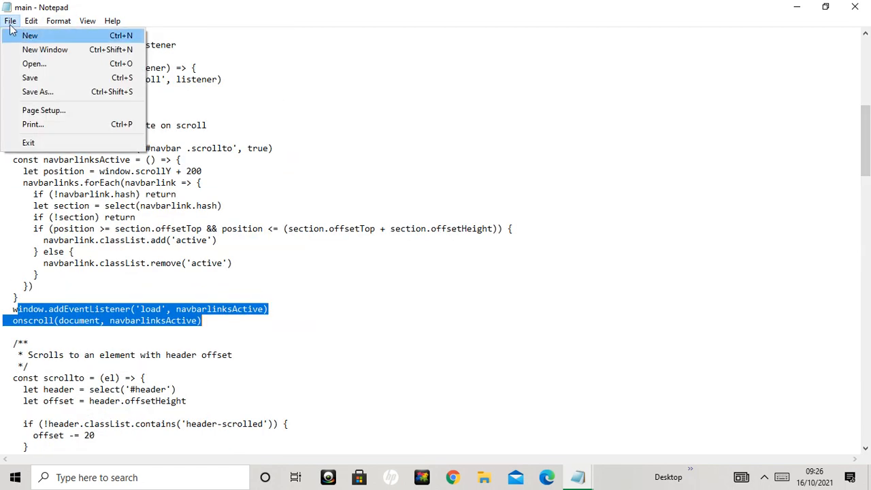
click(11, 20)
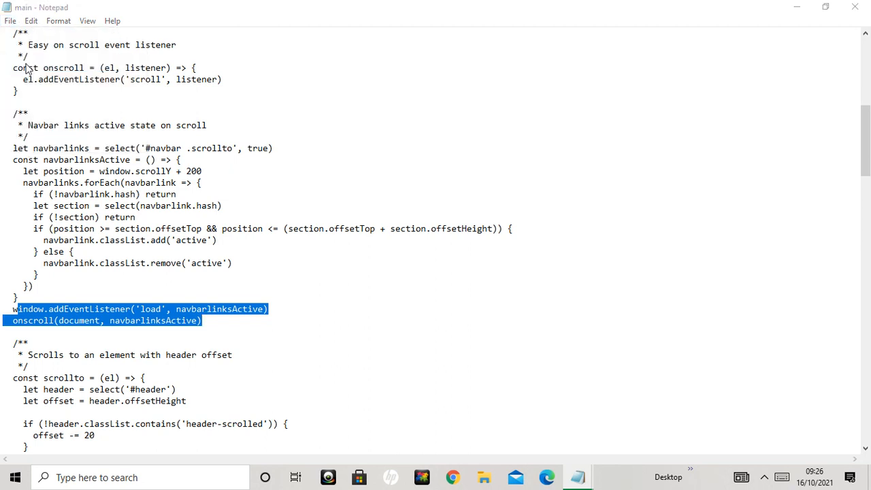
Browse the Open dialog to Amoeba assets/img/portfolio and show All Files, portfolio-1 through portfolio-details.
click(9, 20)
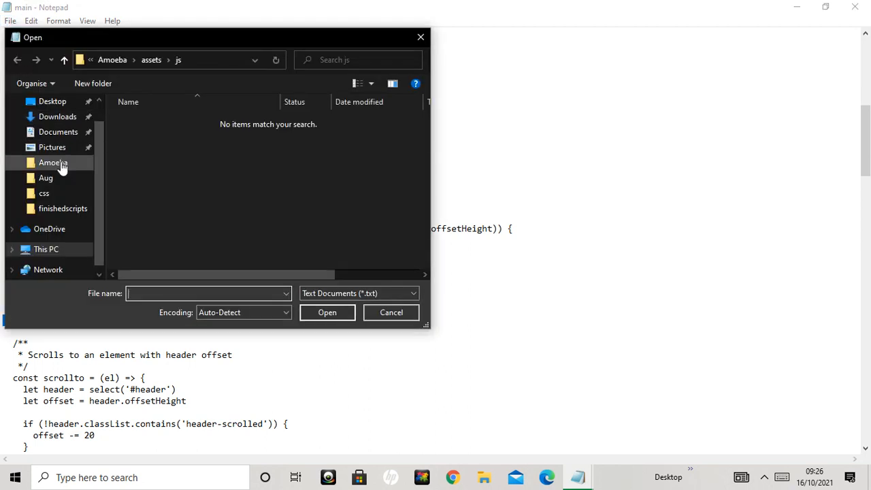
click(51, 162)
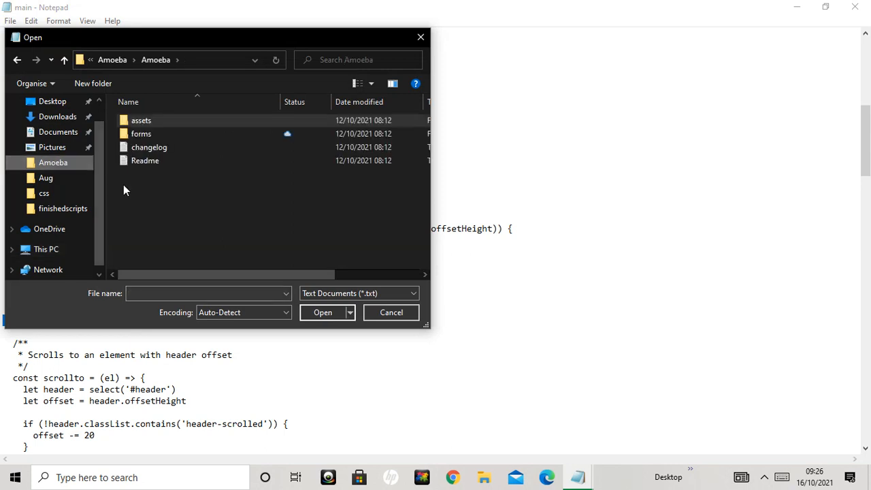
click(141, 119)
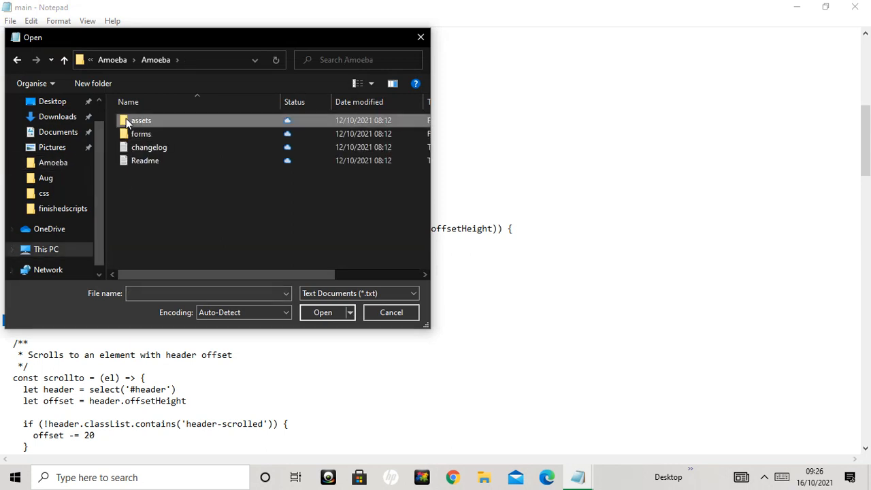
double_click(141, 119)
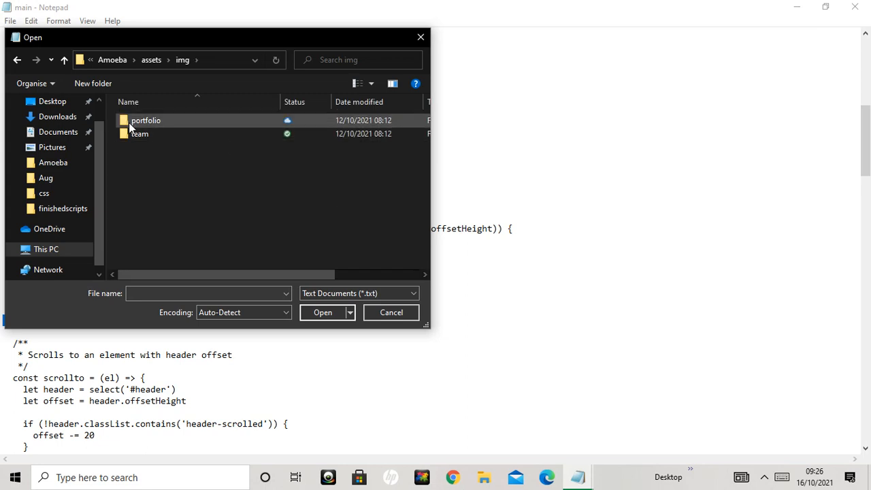
double_click(146, 119)
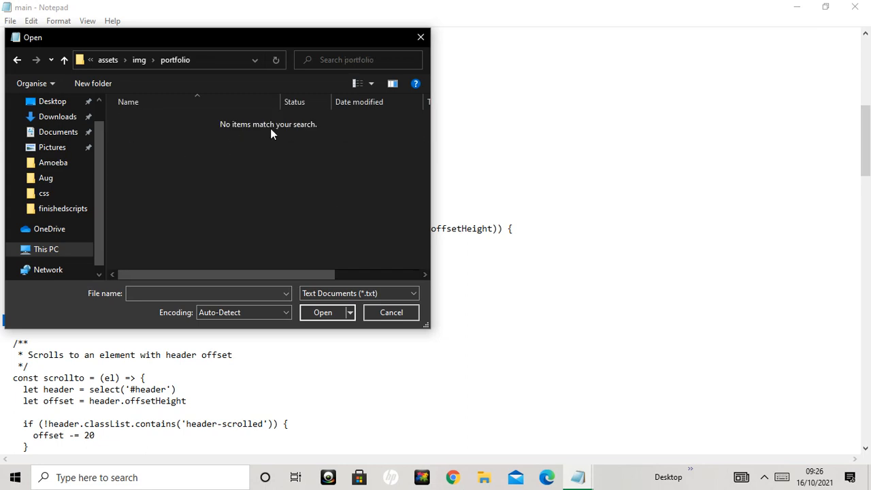
click(359, 293)
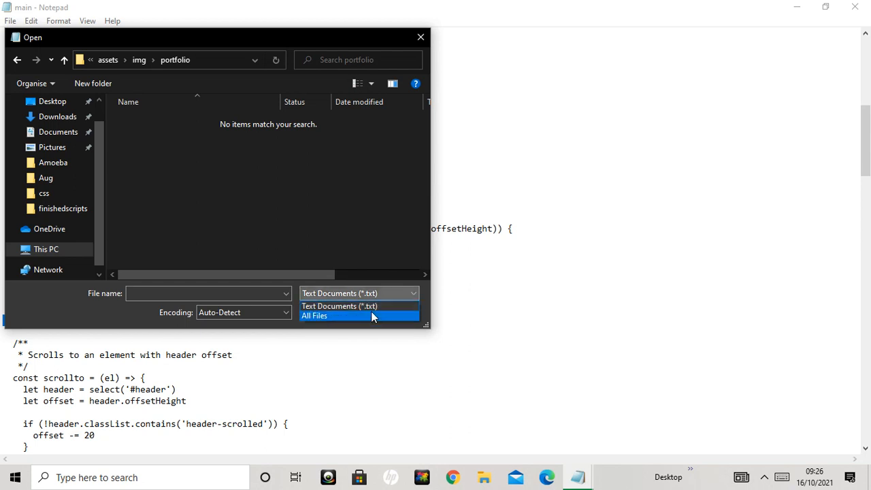
click(315, 315)
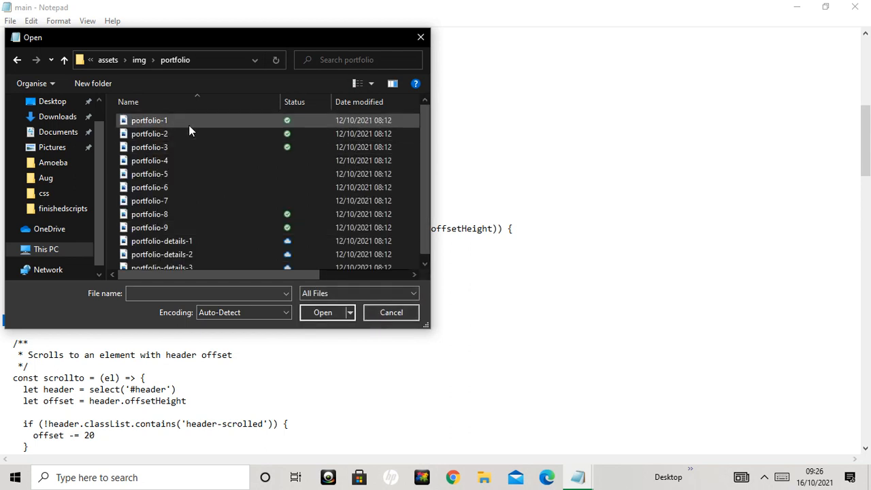
mouse_move(169, 125)
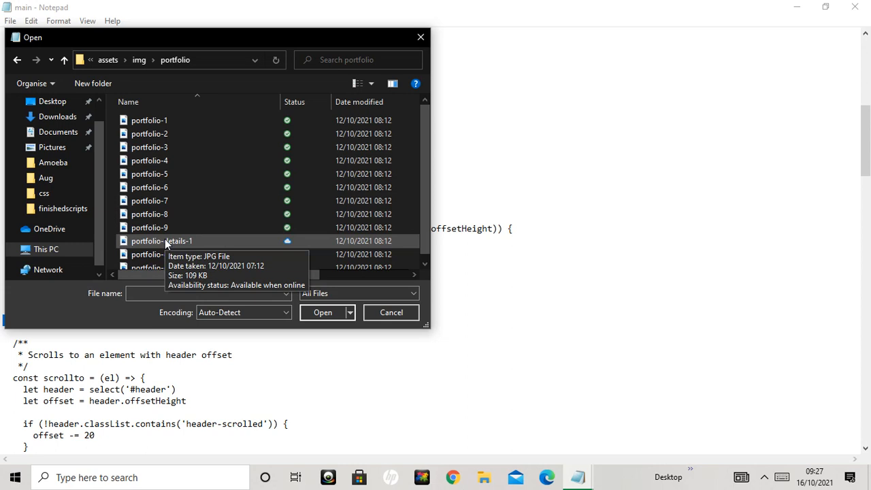
mouse_move(142, 121)
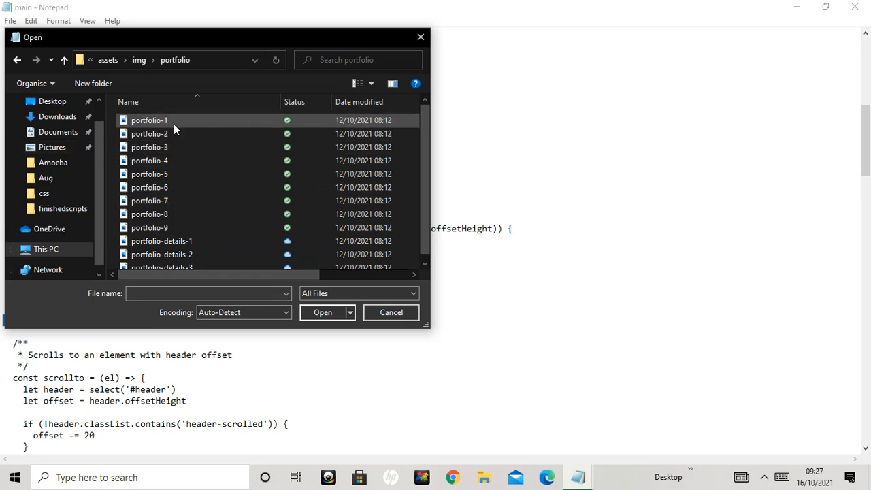
mouse_move(151, 128)
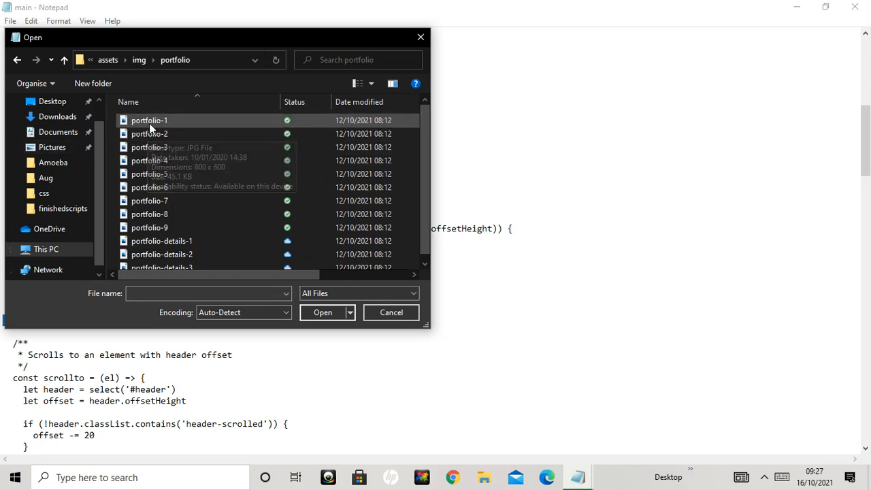
mouse_move(178, 189)
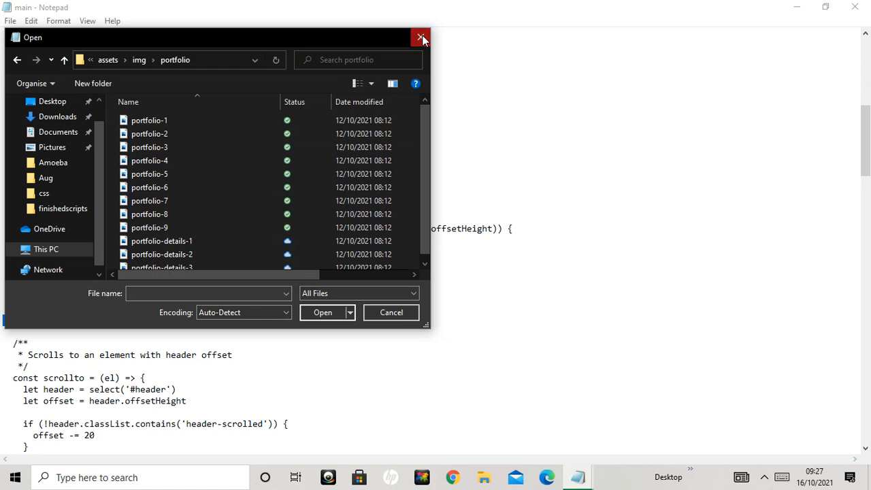
Dismiss the Open dialog without choosing a portfolio image and scroll main.js back to its header comment.
click(419, 38)
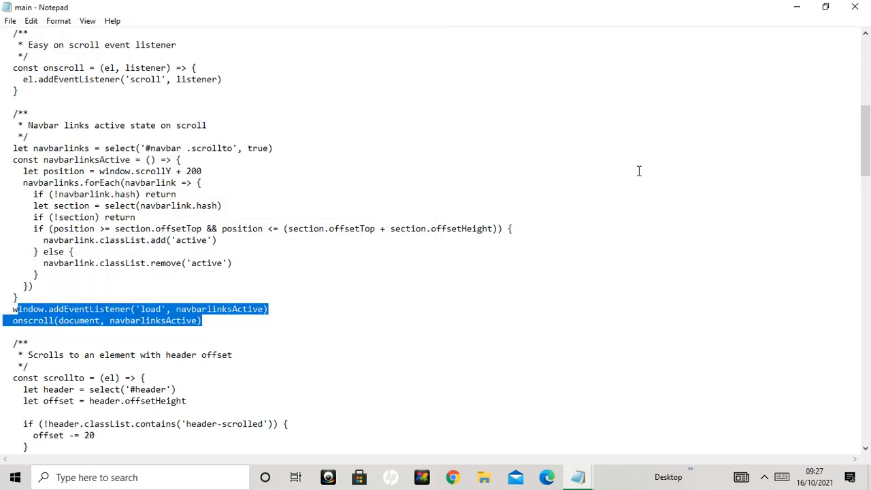
mouse_move(664, 100)
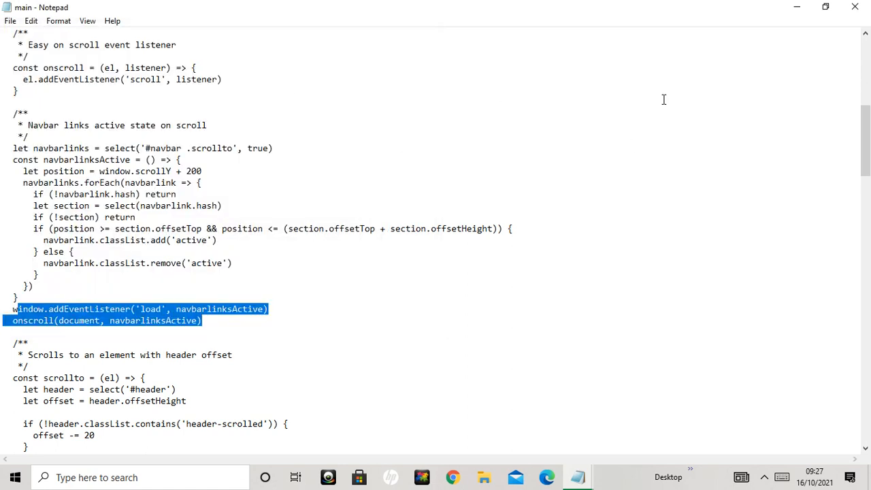
scroll(down, 3)
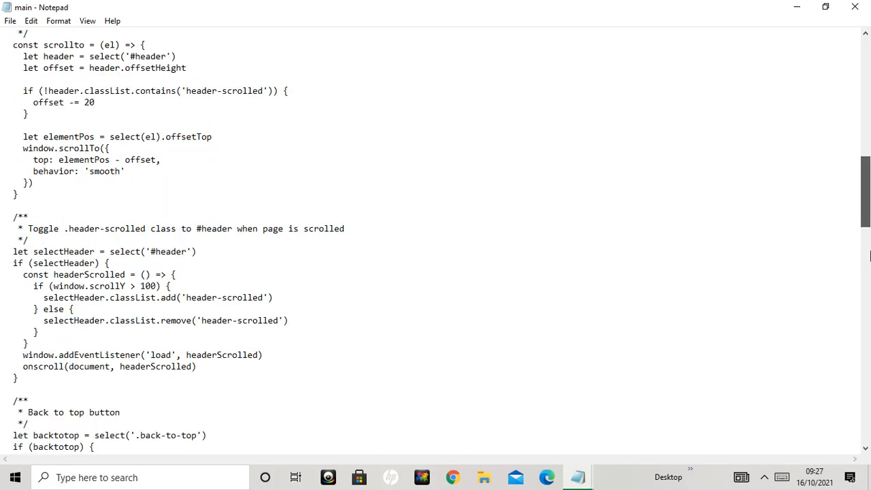
scroll(up, 3)
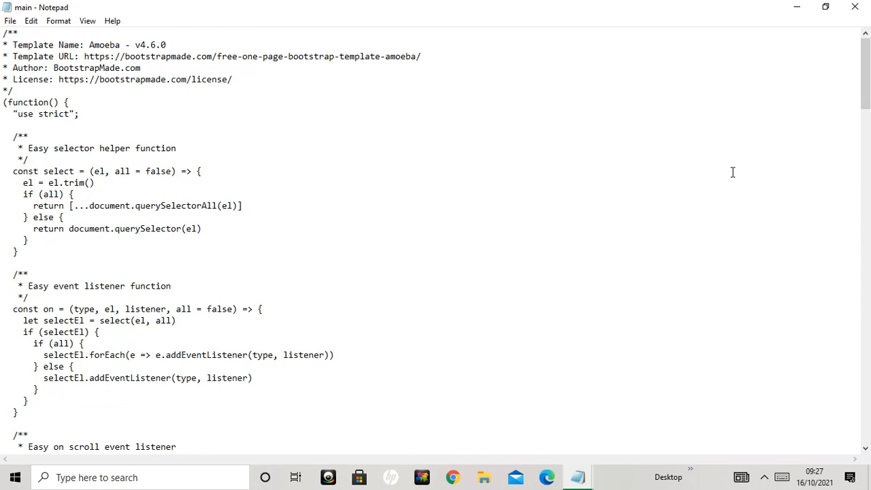
scroll(down, 3)
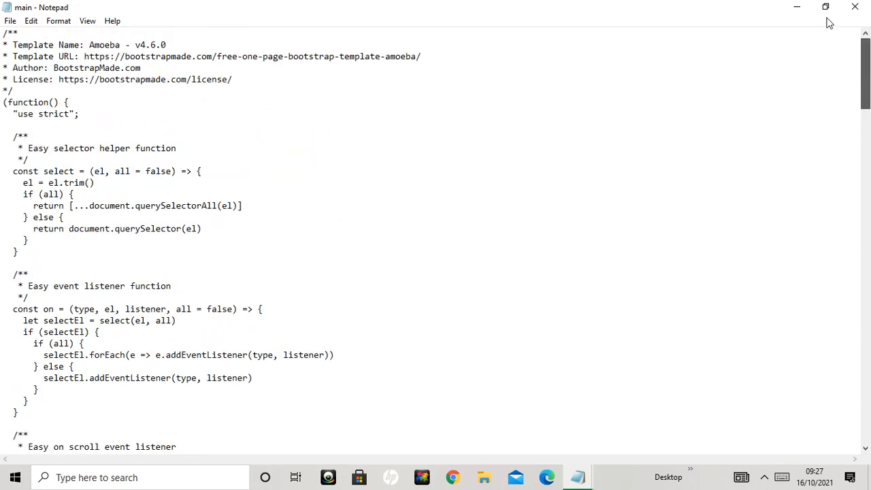
mouse_move(854, 7)
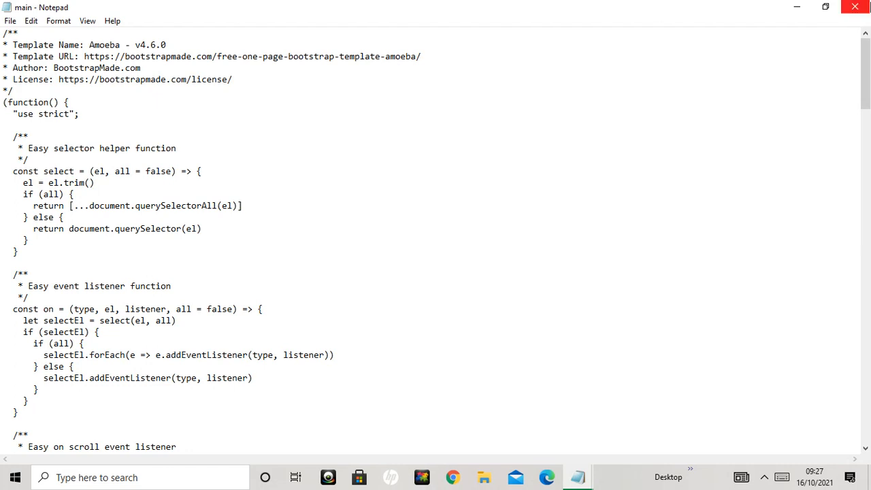